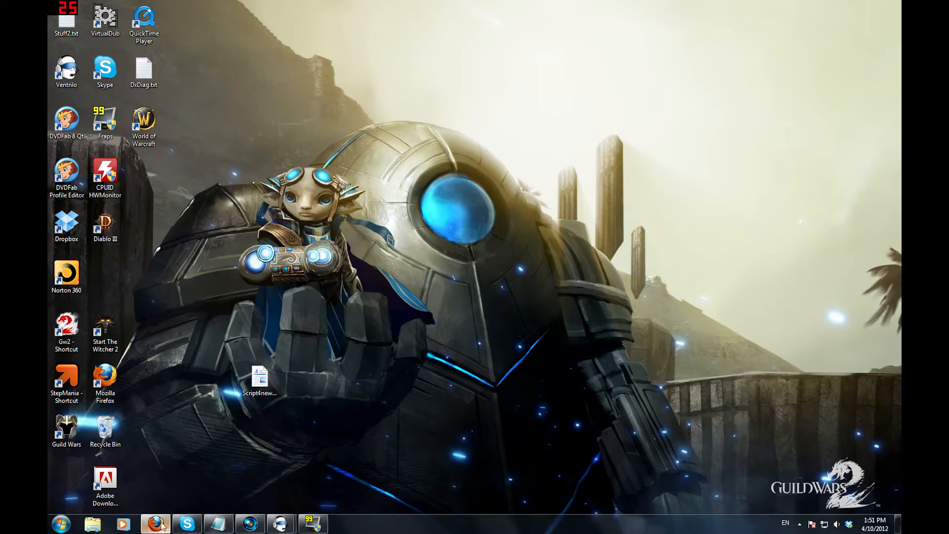
- Bring Firefox back up and reach the download page on the official Fraps website
click(155, 524)
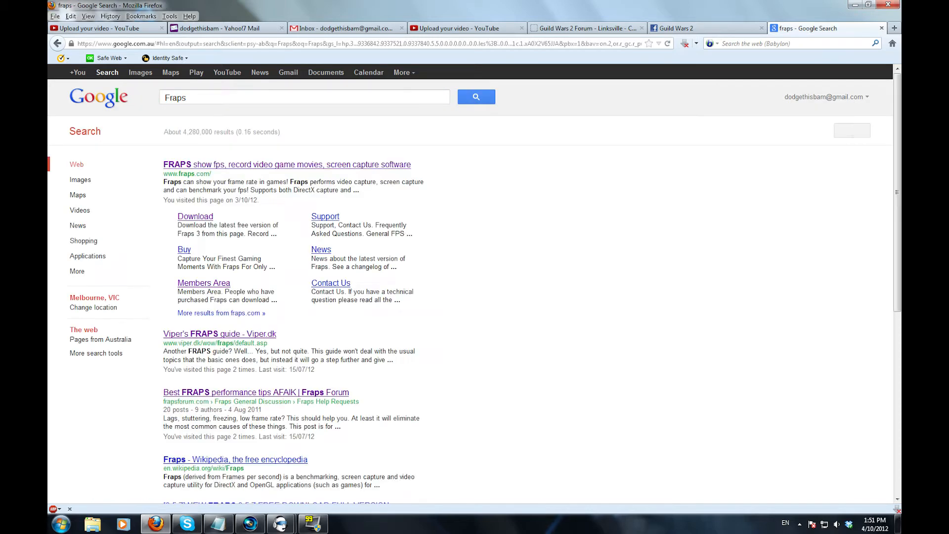
click(287, 164)
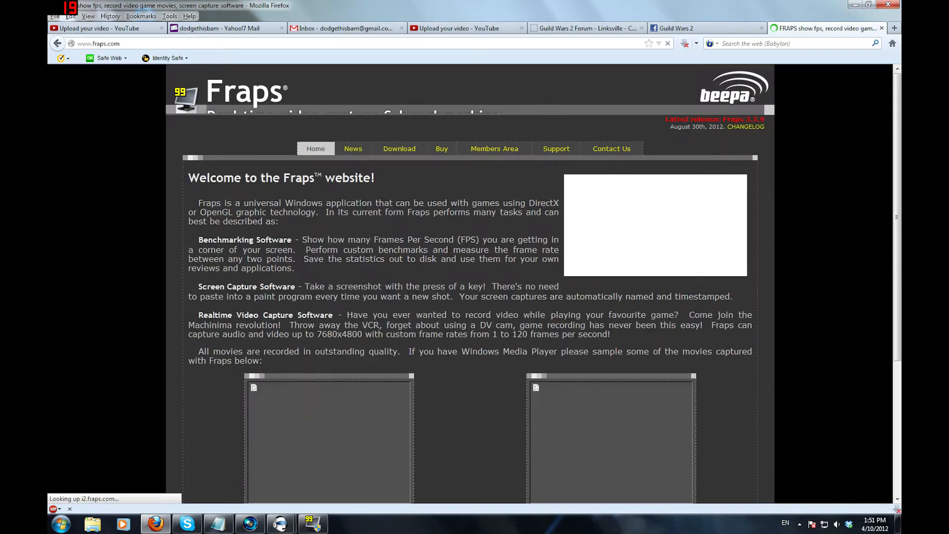
click(398, 148)
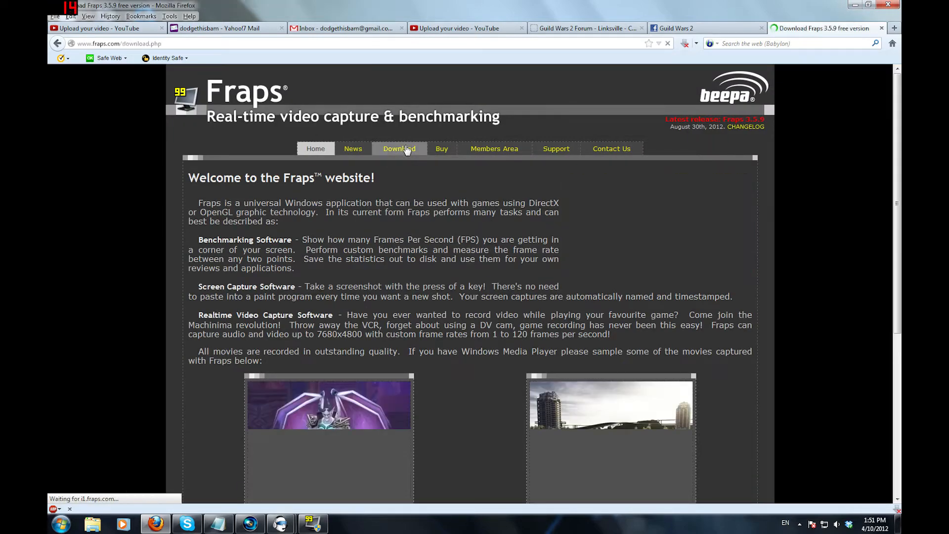
click(398, 148)
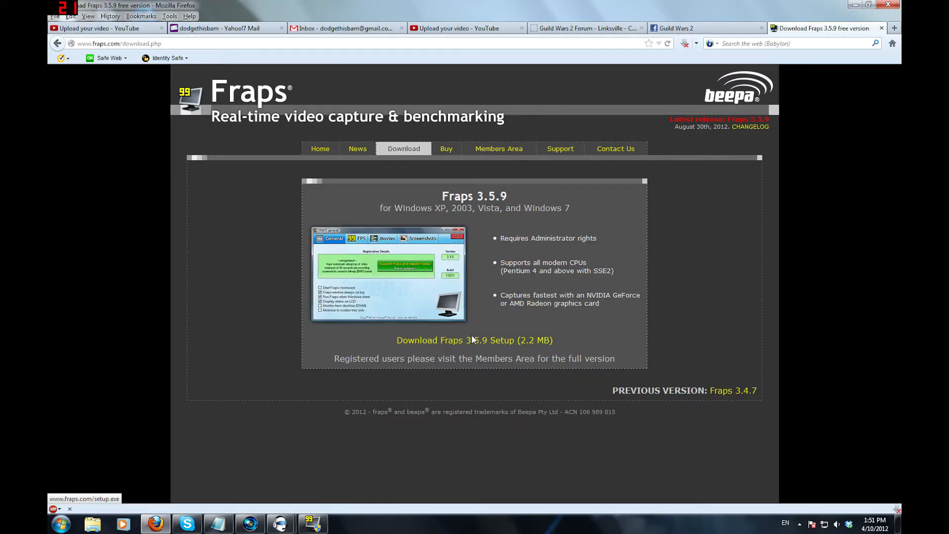
- Start saving the Fraps 3.5.9 setup installer to disk and return to Google
click(473, 339)
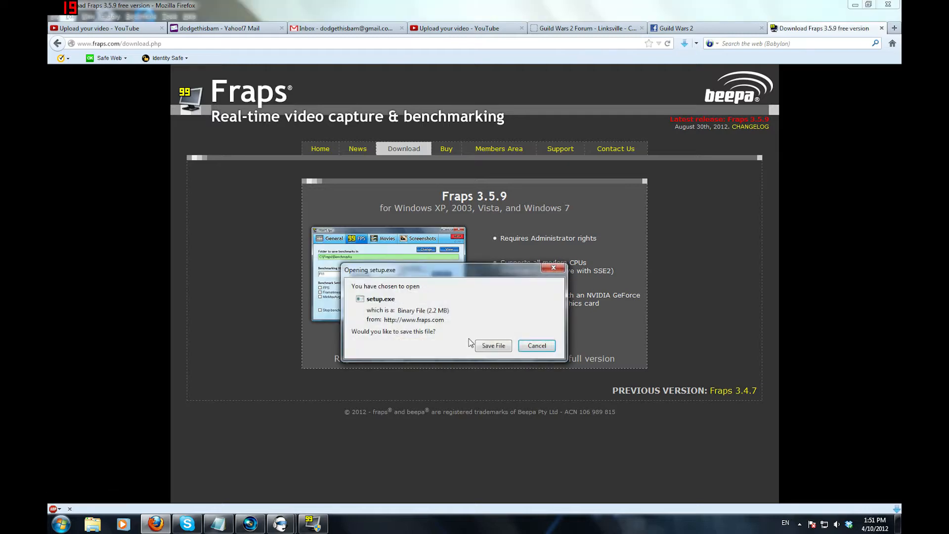
click(493, 345)
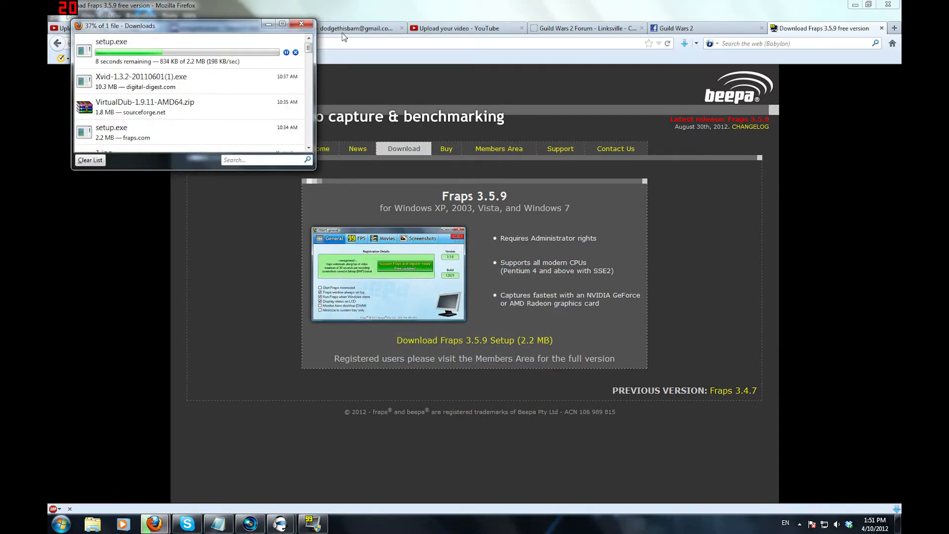
click(300, 24)
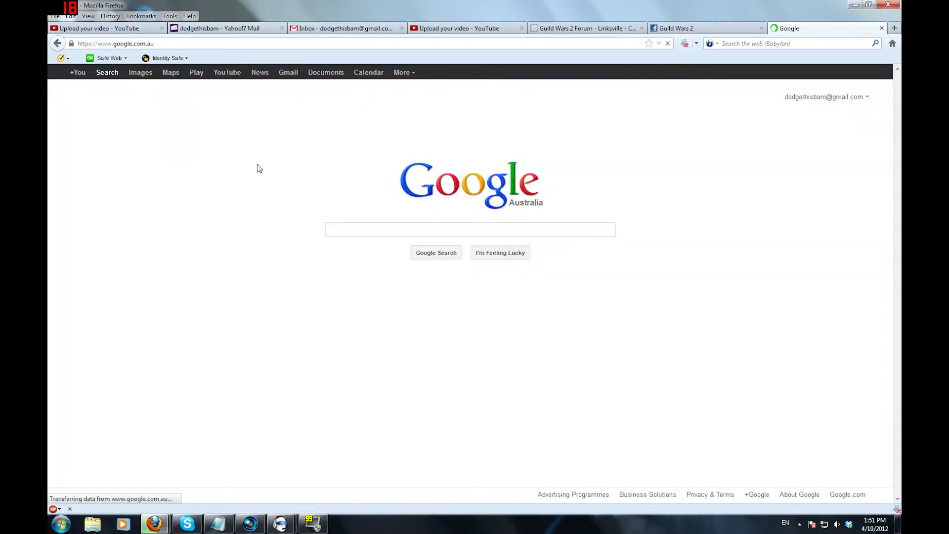
- Search Google for 'Virtualdub' and land on virtualdub.org
text(V)
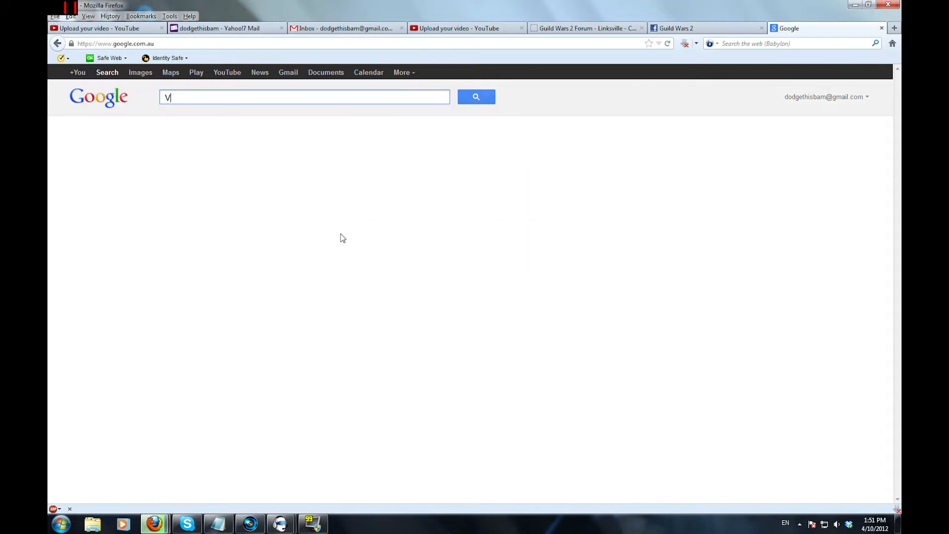
text(irtualdu)
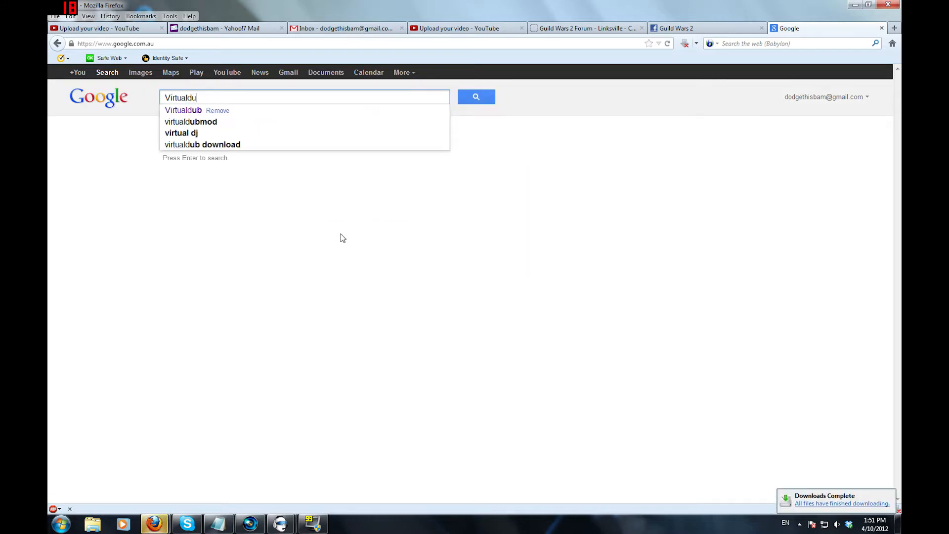
key(Return)
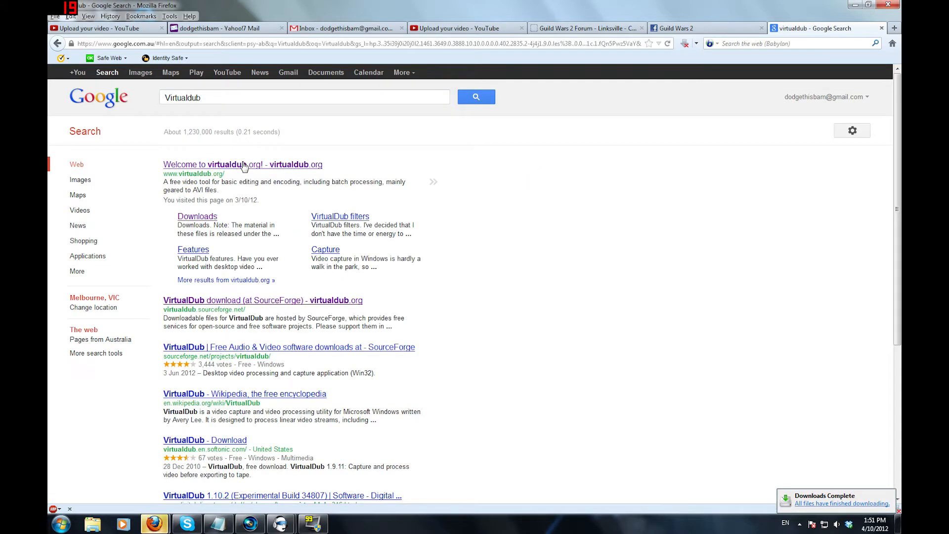
click(228, 164)
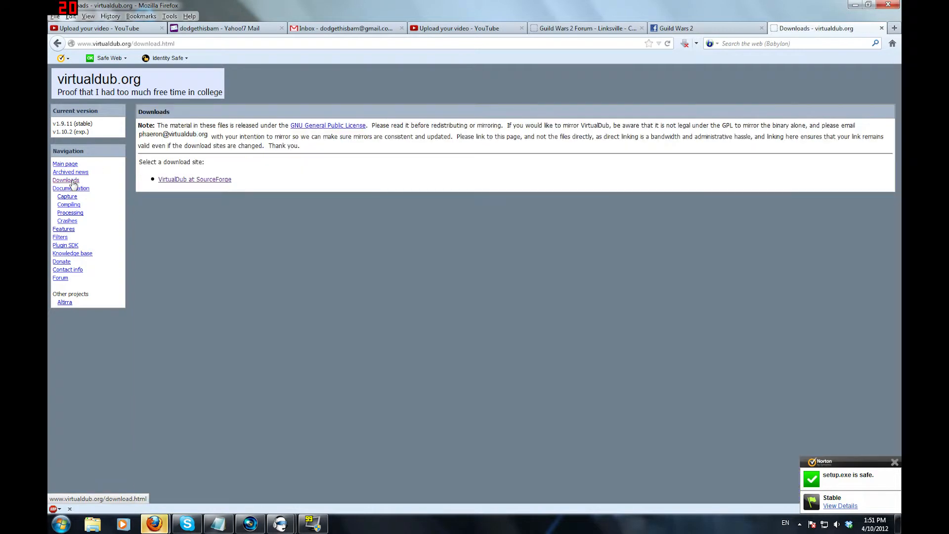
- Follow Downloads to SourceForge and save the 64-bit VirtualDub 1.9.11 release zip
click(195, 179)
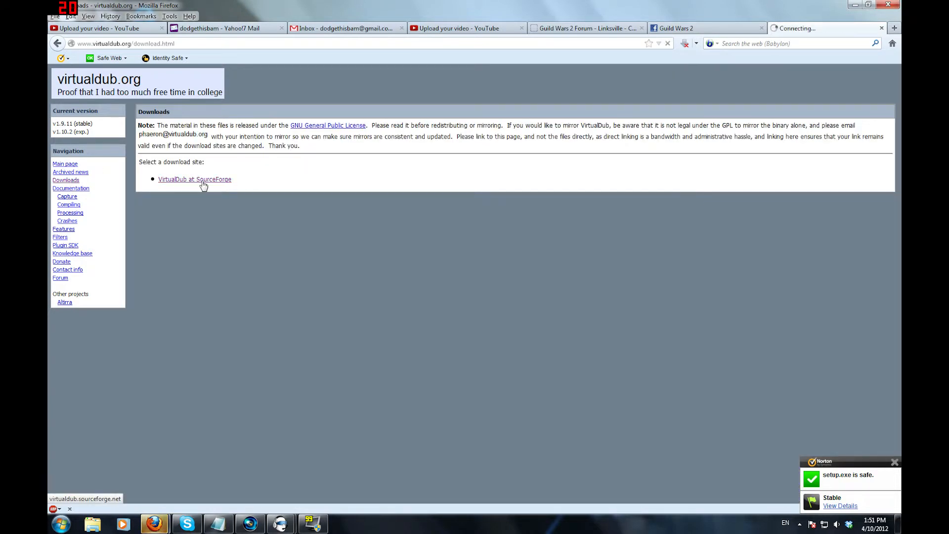
click(195, 179)
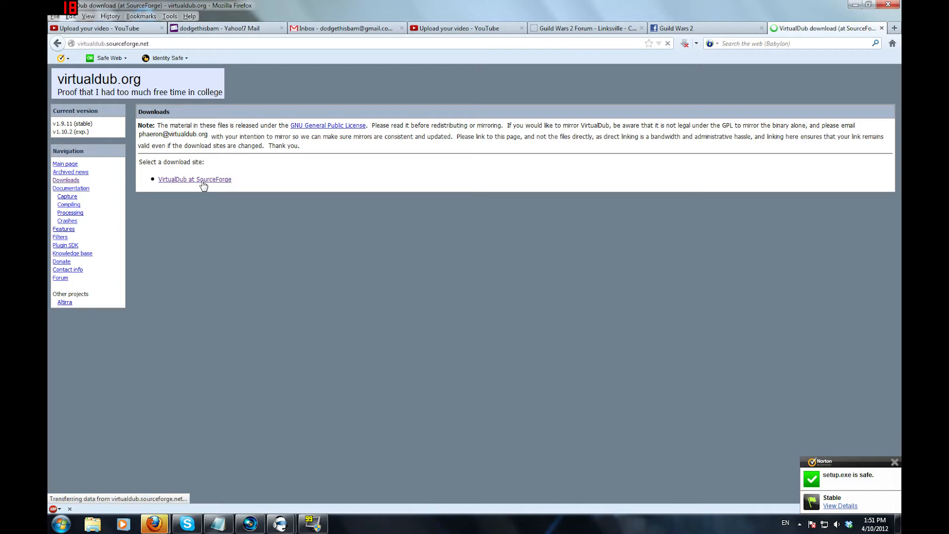
click(193, 179)
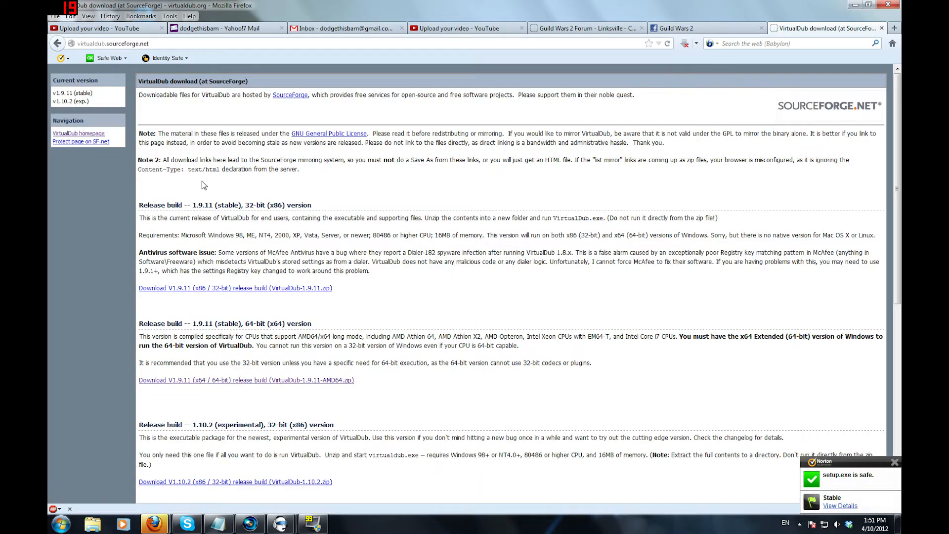
mouse_move(258, 383)
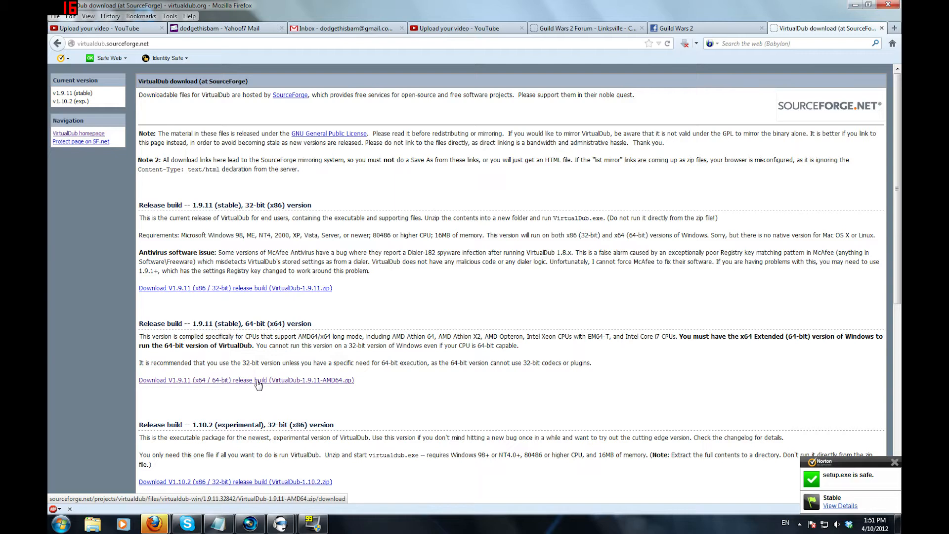
mouse_move(253, 296)
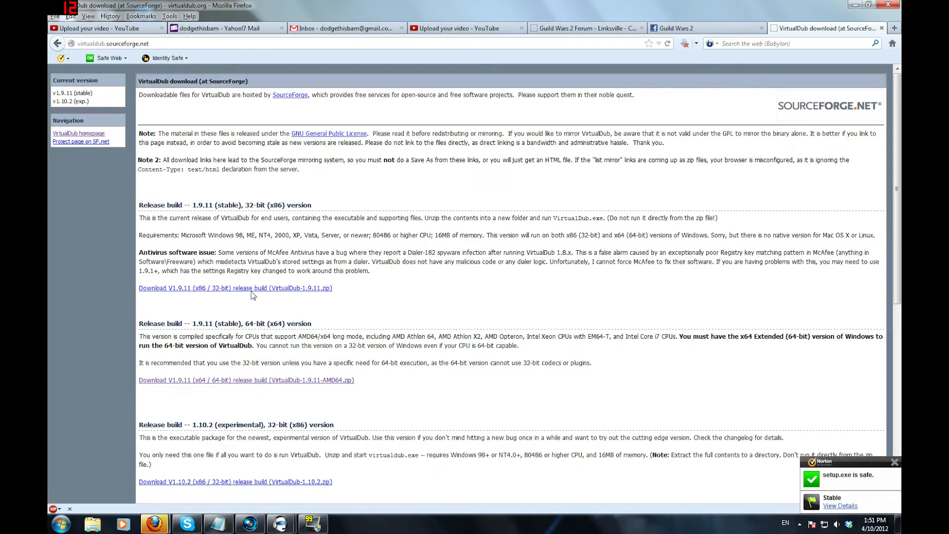
mouse_move(308, 382)
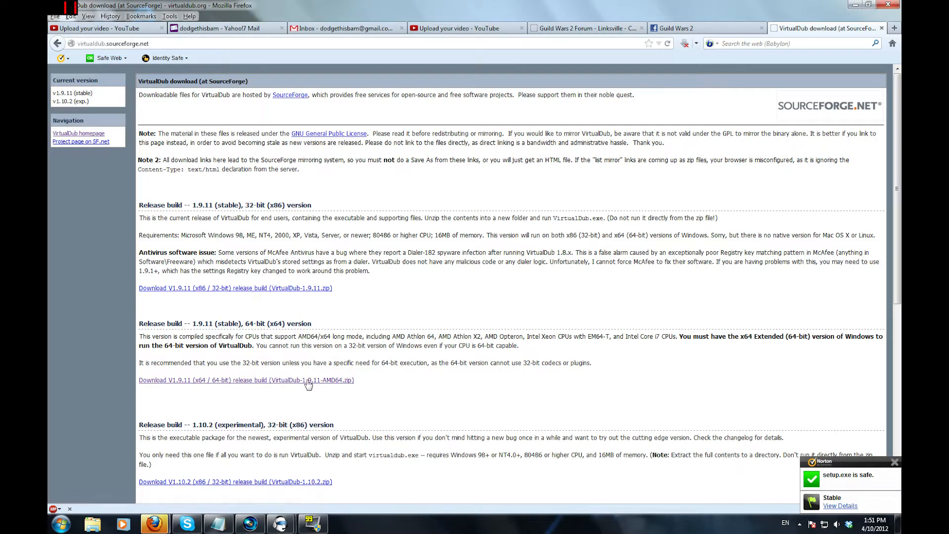
click(246, 380)
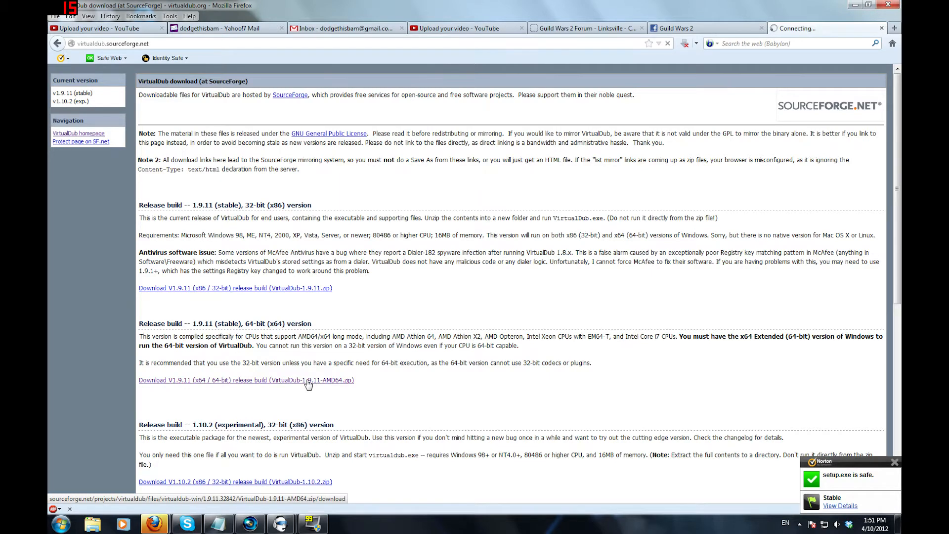
click(246, 380)
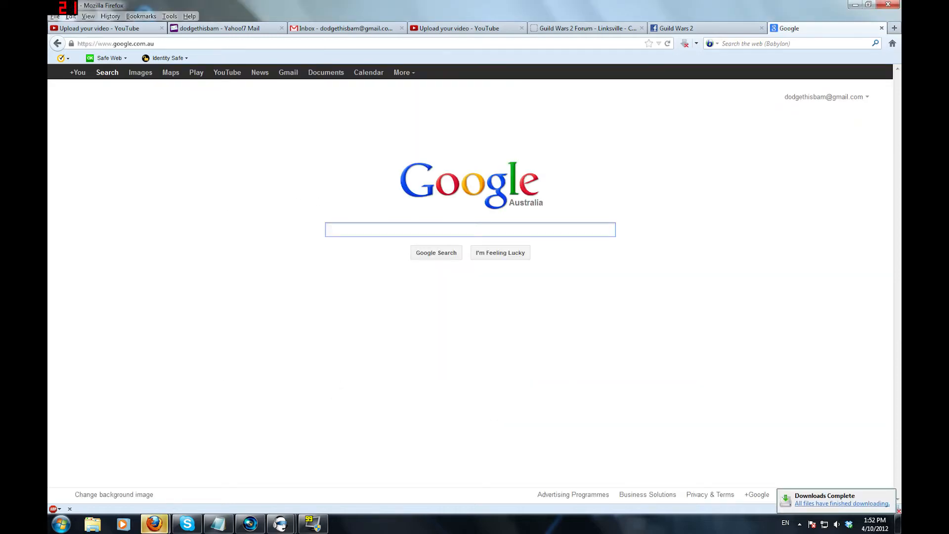
- Search Google for 'Xvid', reach xvid.org and the Xvid 1.3.2 release news
text(Xvi)
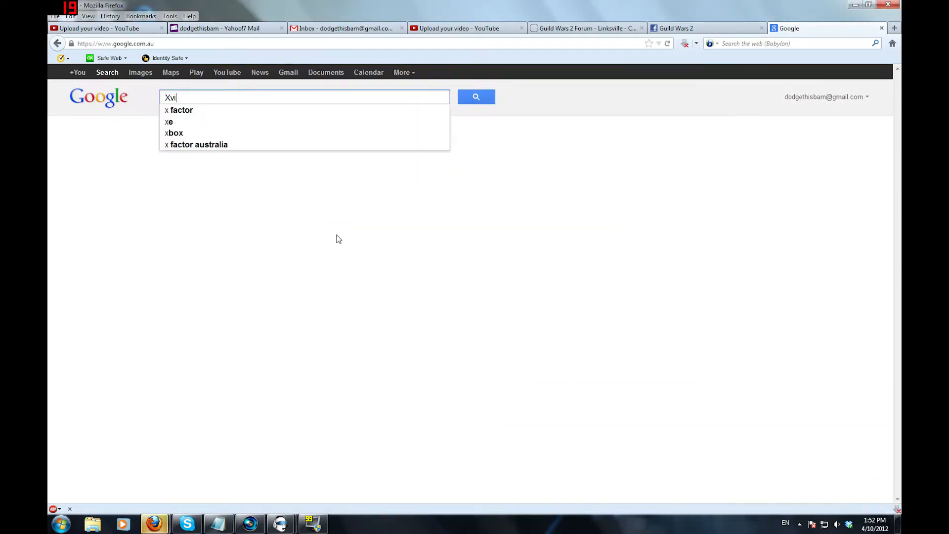
key(Return)
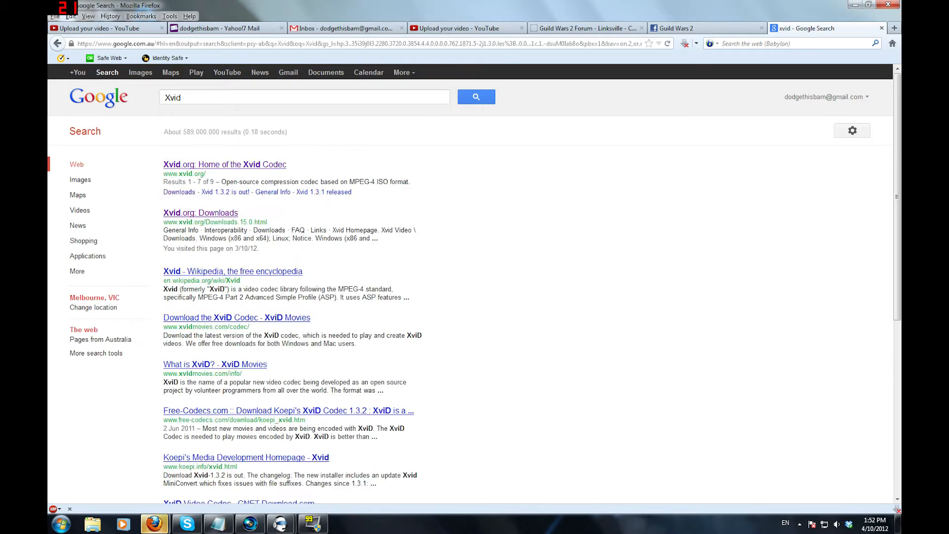
click(224, 164)
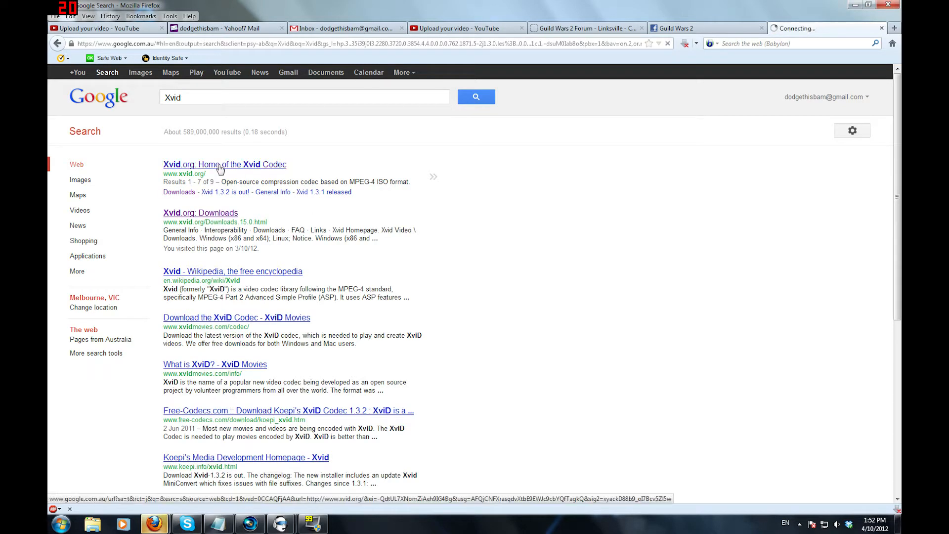
click(224, 165)
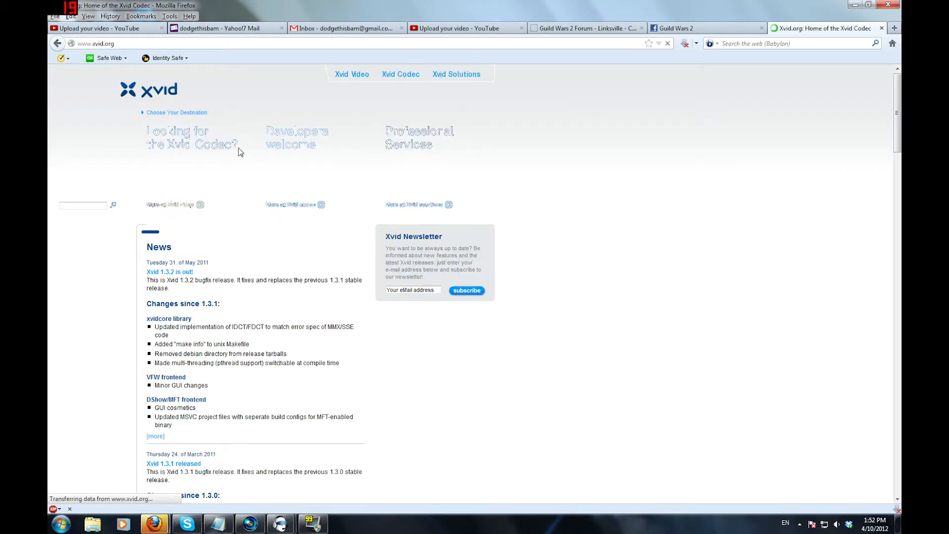
click(170, 271)
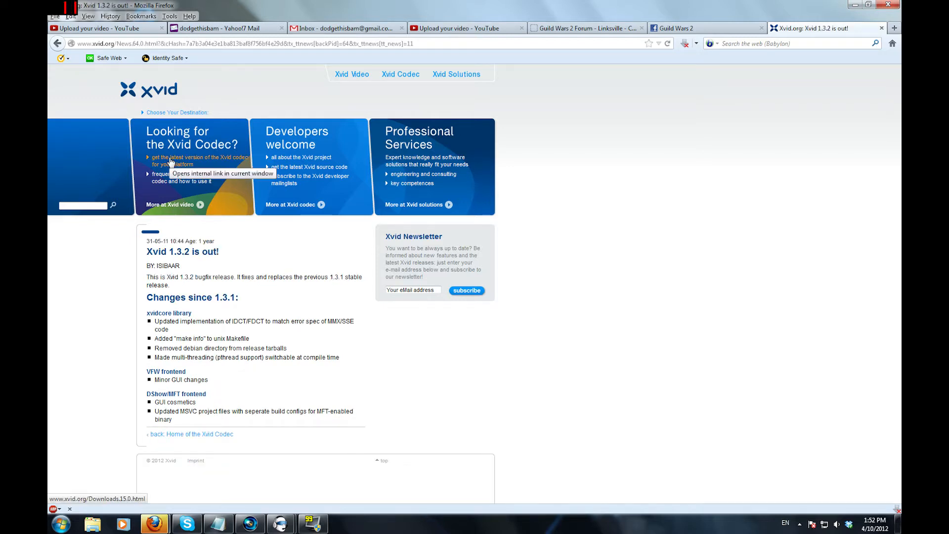
- Start the Xvid Codec 1.3.2 Windows download from Mirror 1 on Digital Digest
click(200, 159)
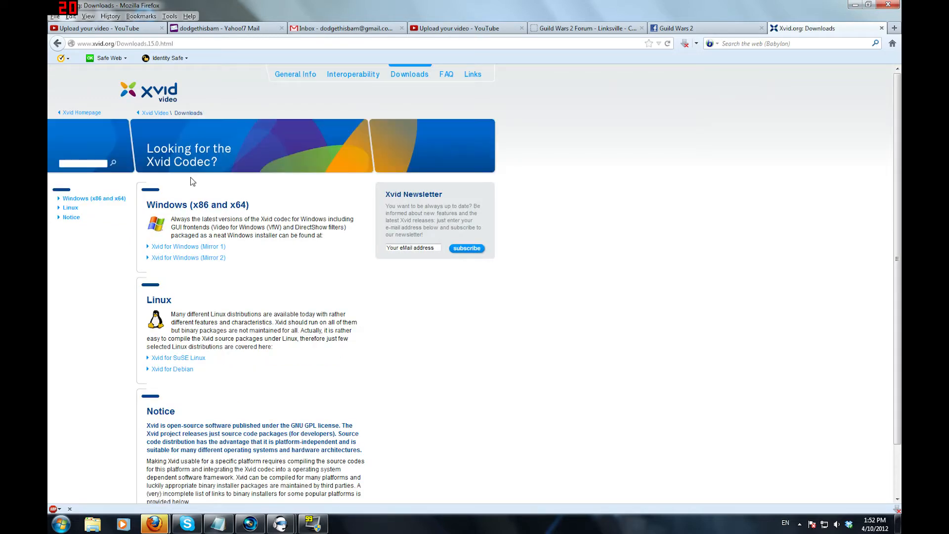
click(188, 246)
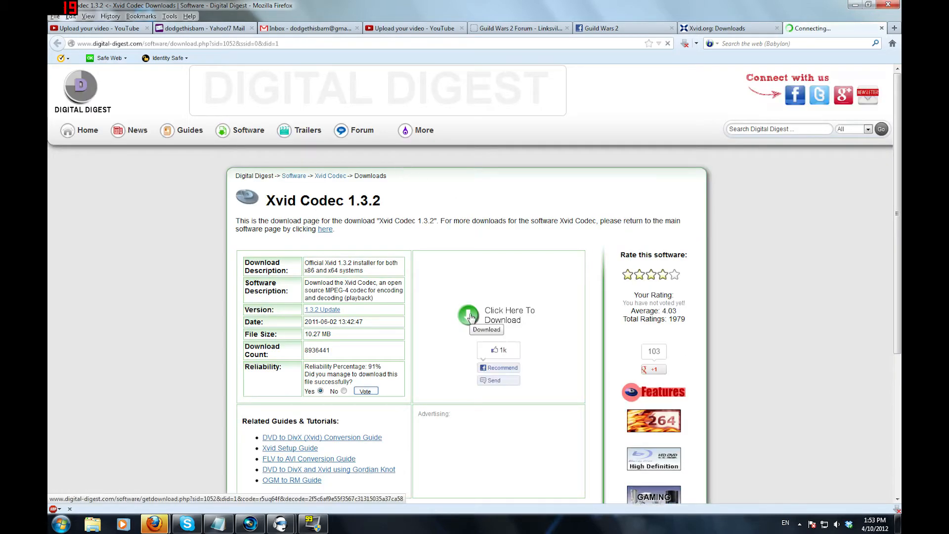
click(468, 316)
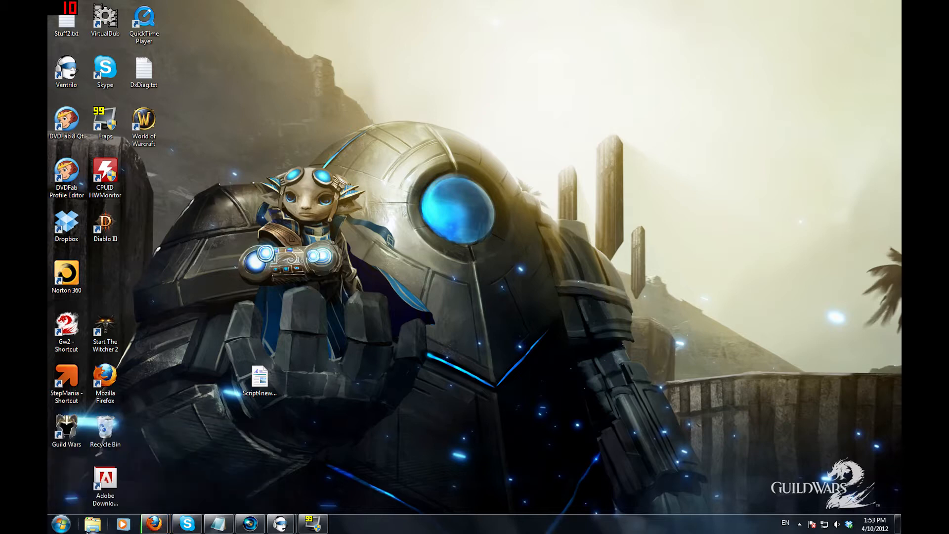
- Browse to C:\Internet and select VirtualDub-1.9.11-AMD64.zip among the downloads
click(92, 524)
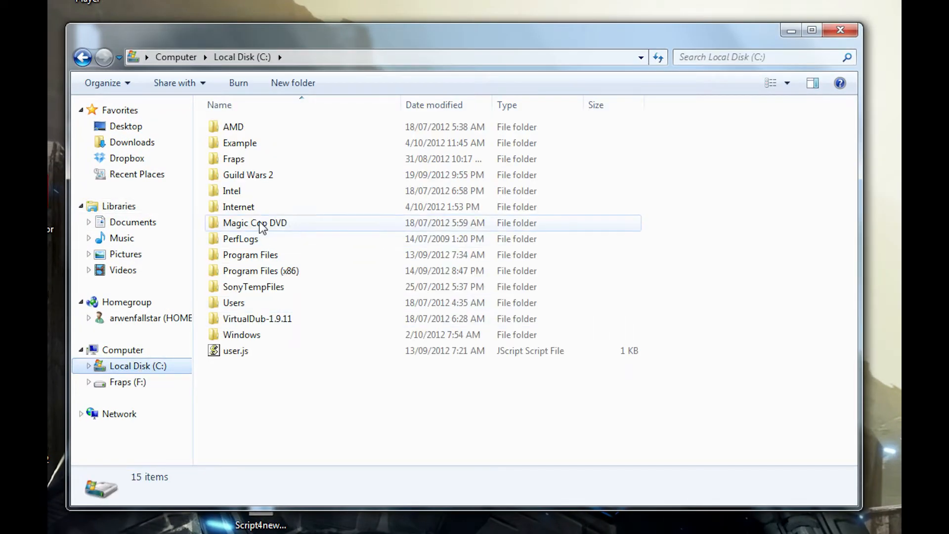
double_click(238, 206)
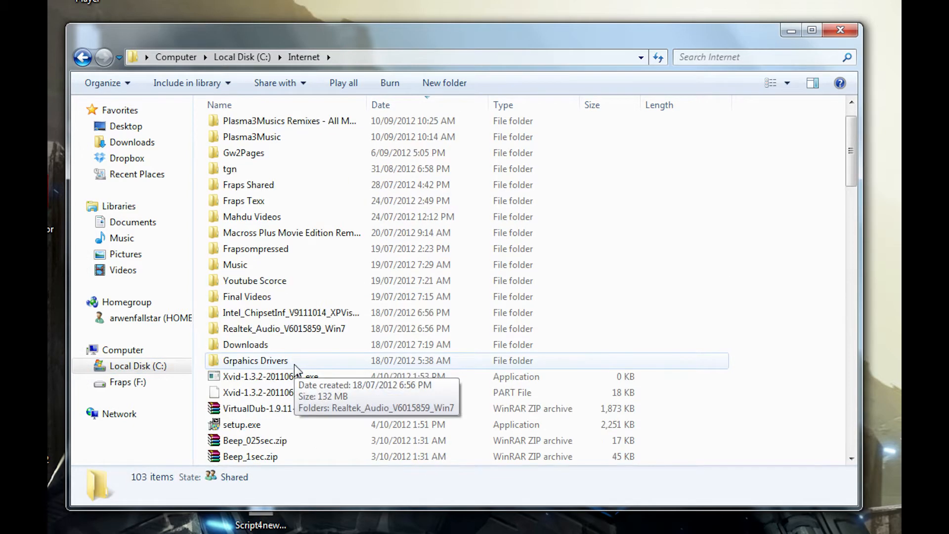
scroll(down, 3)
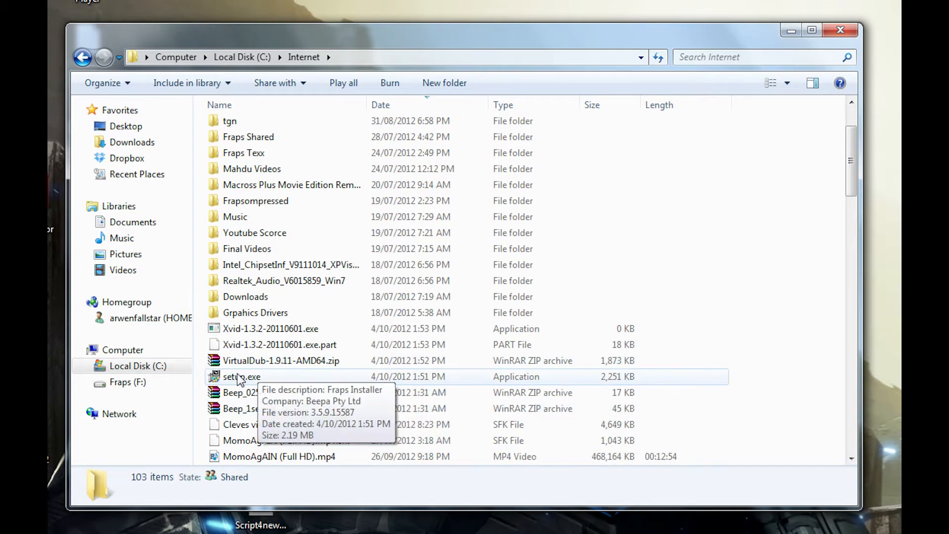
click(241, 377)
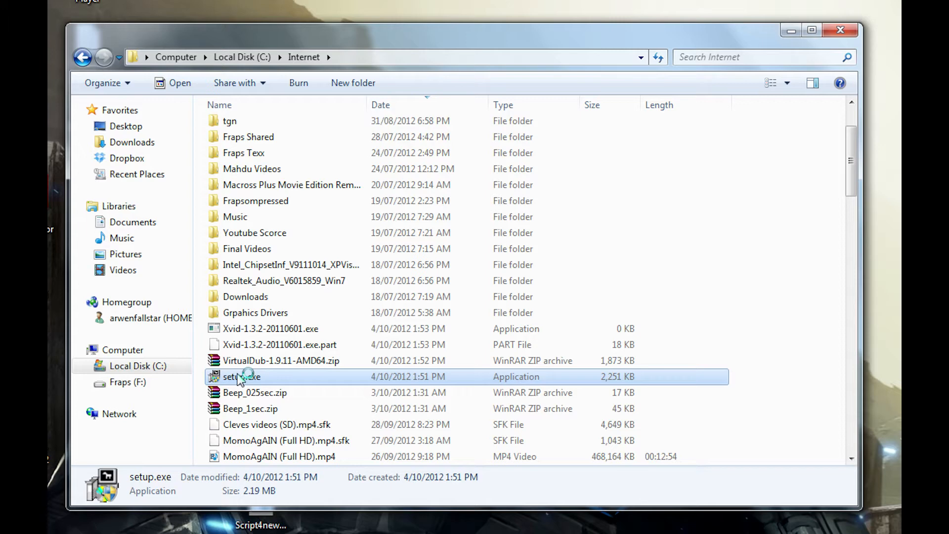
mouse_move(307, 369)
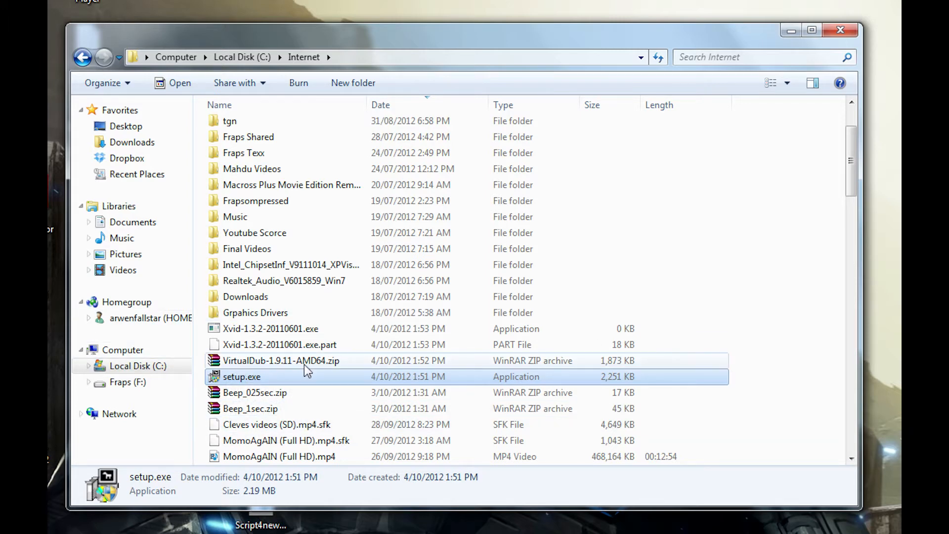
click(282, 360)
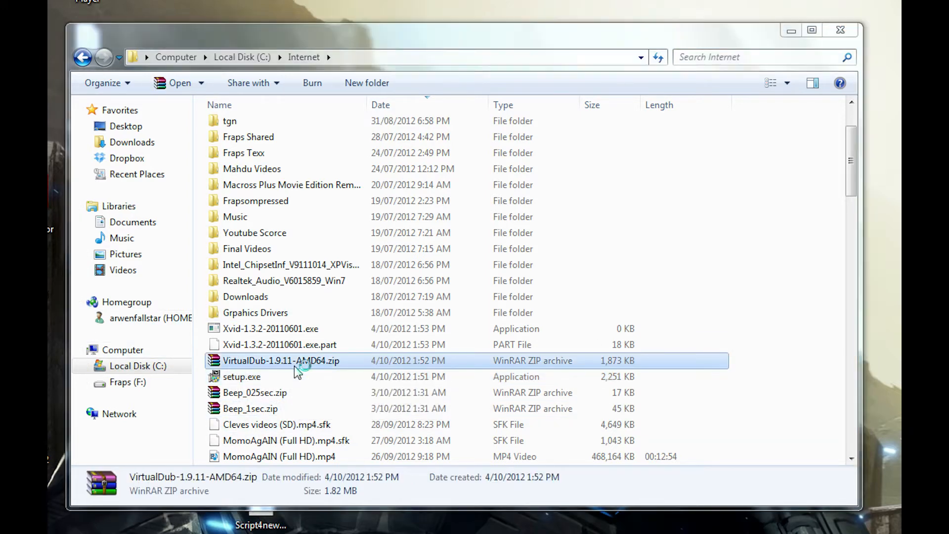
- Extract the VirtualDub zip's files to the root of drive C with WinRAR
double_click(281, 360)
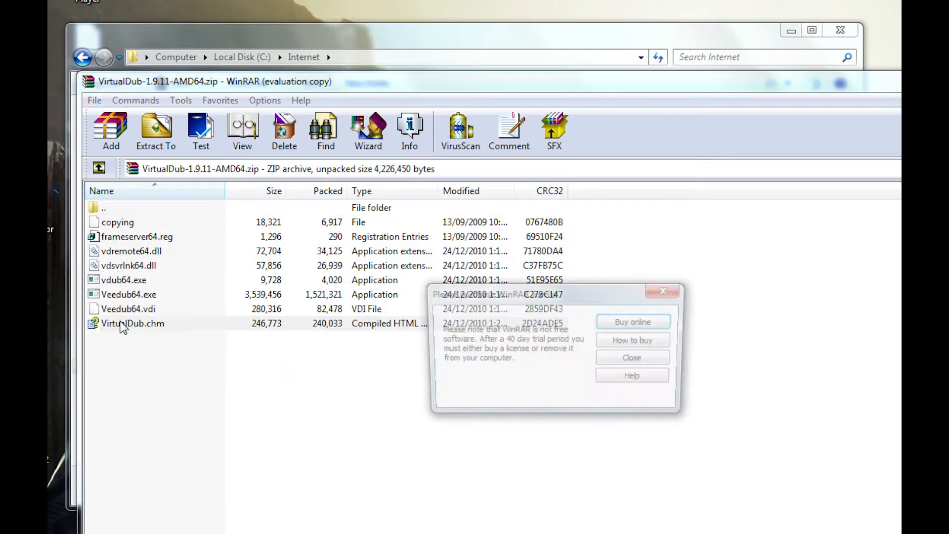
click(632, 357)
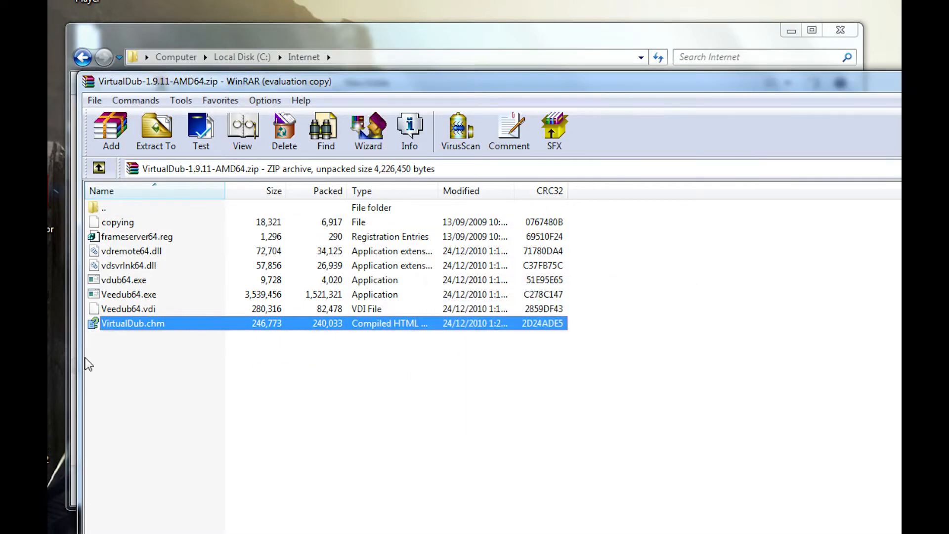
click(155, 131)
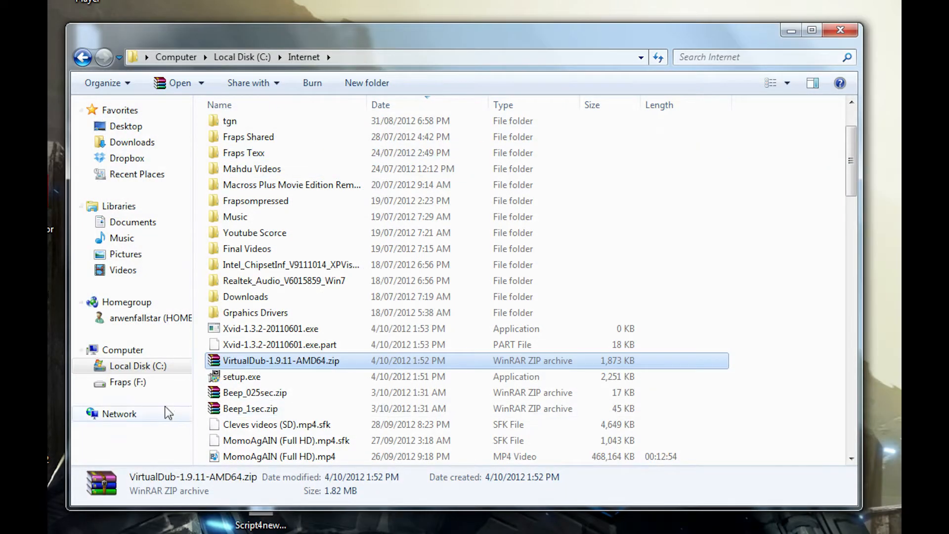
- Check the extracted VirtualDub-1.9.11-AMD64 folder on C: and return to C:\Internet
click(241, 57)
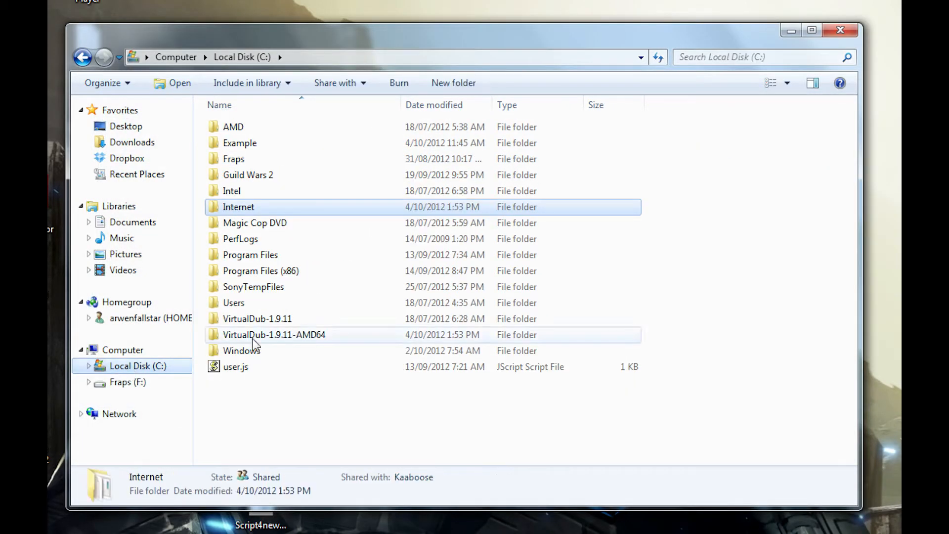
double_click(274, 334)
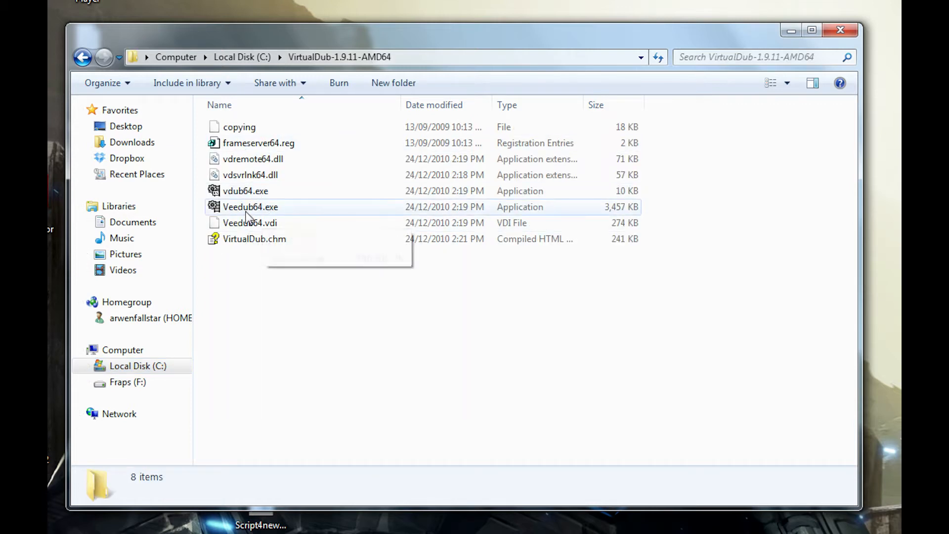
click(242, 57)
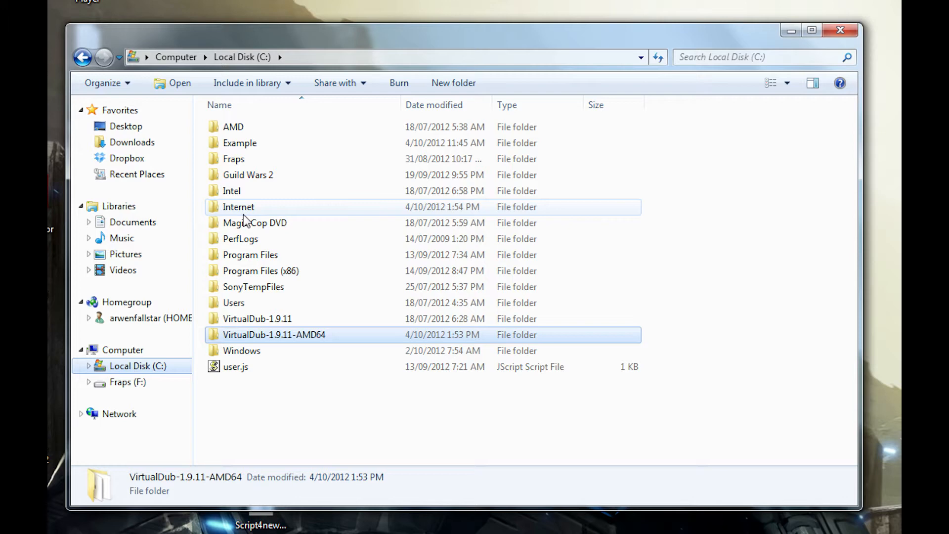
click(238, 207)
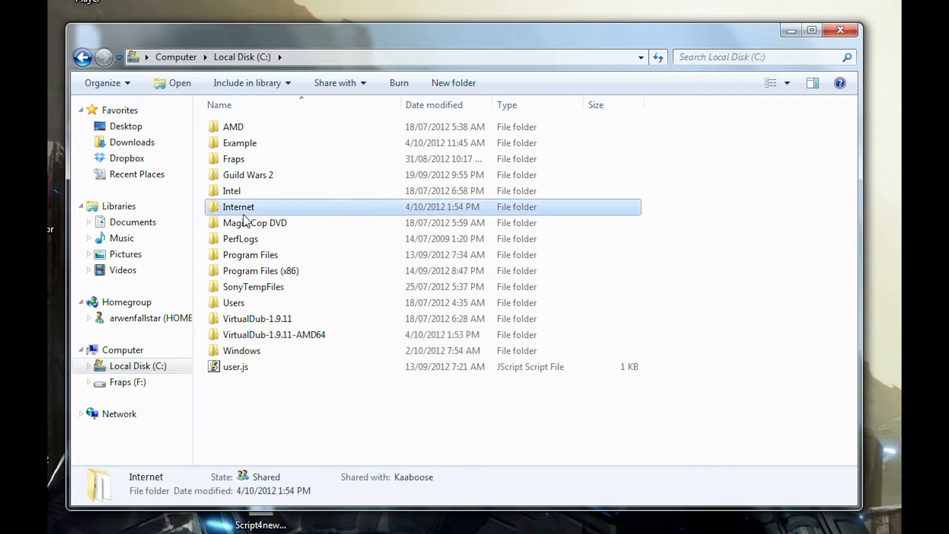
double_click(238, 207)
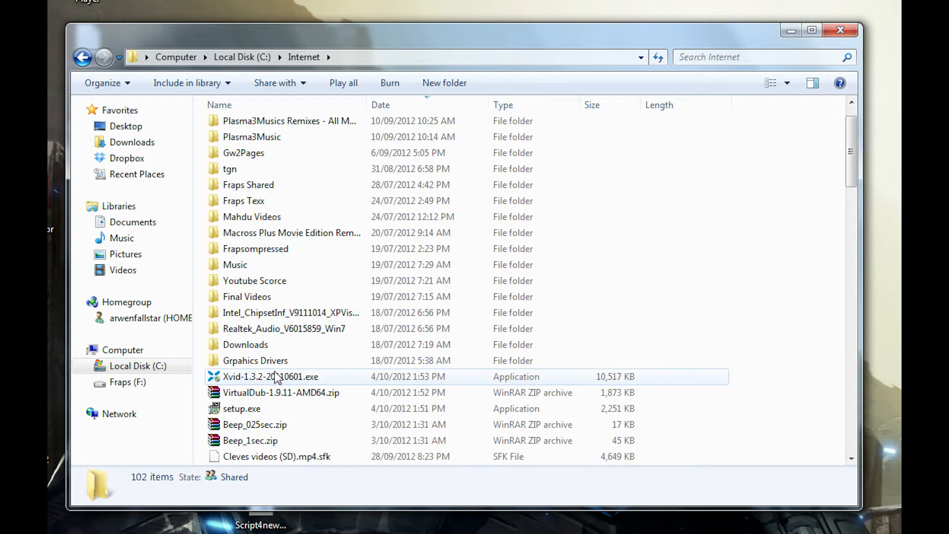
- Run Xvid-1.3.2-20110601.exe from the Internet folder to reach its language prompt
click(271, 376)
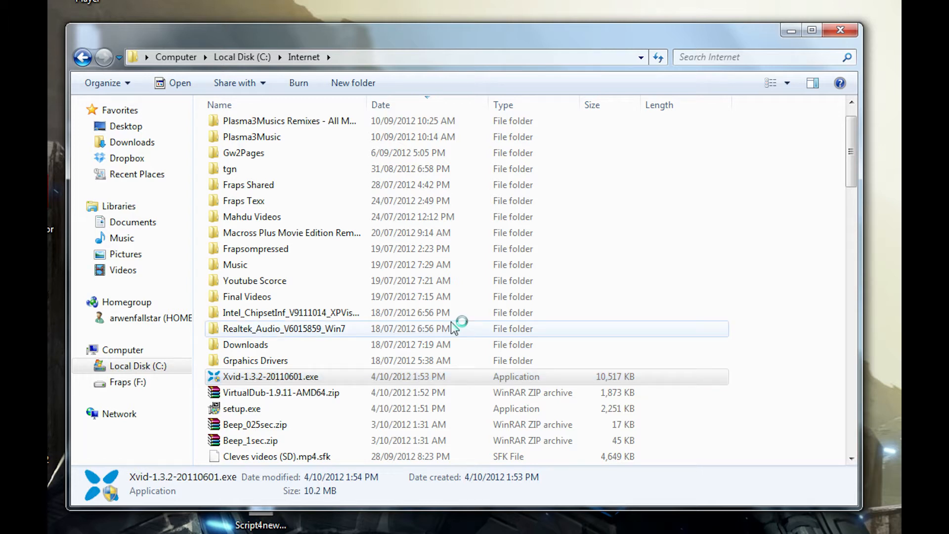
mouse_move(454, 328)
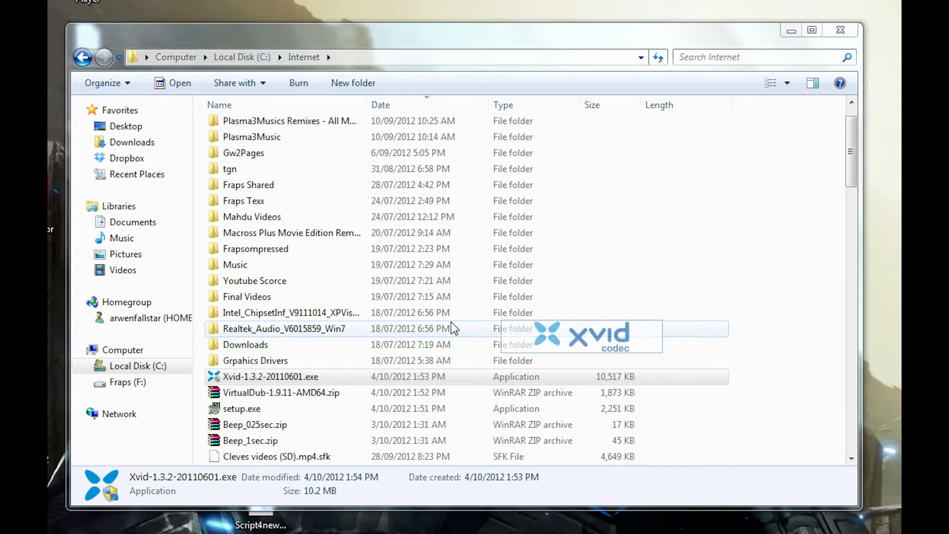
double_click(271, 377)
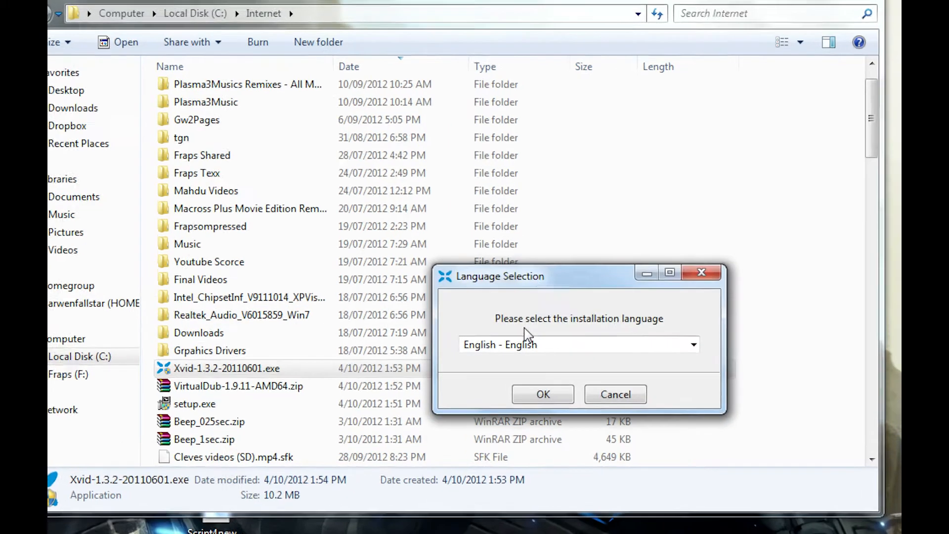
- Install the Xvid Video Codec in English with default directory and update settings, then finish
click(542, 395)
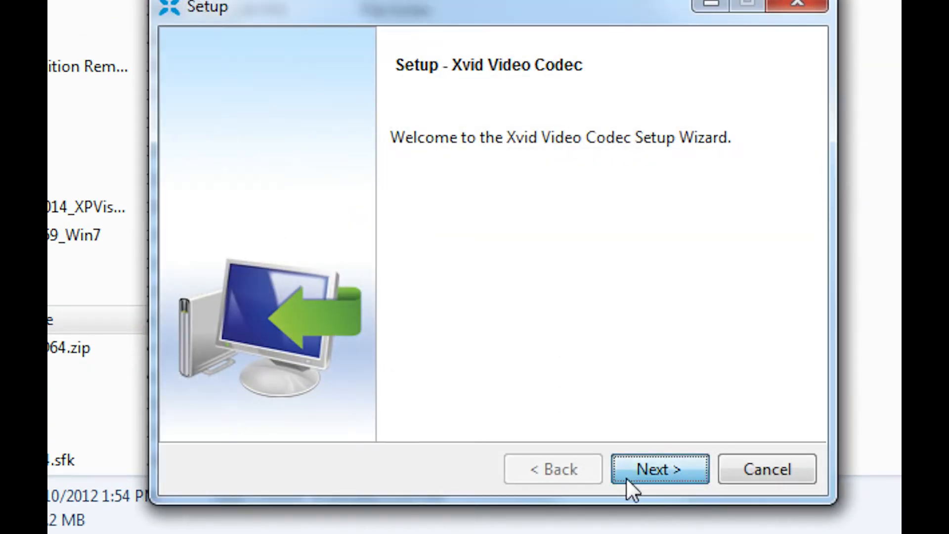
click(660, 469)
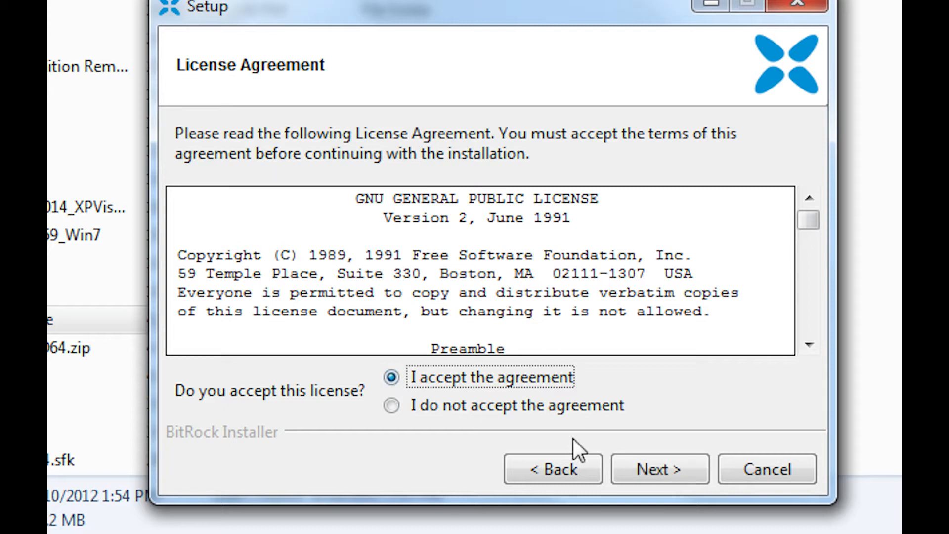
click(659, 468)
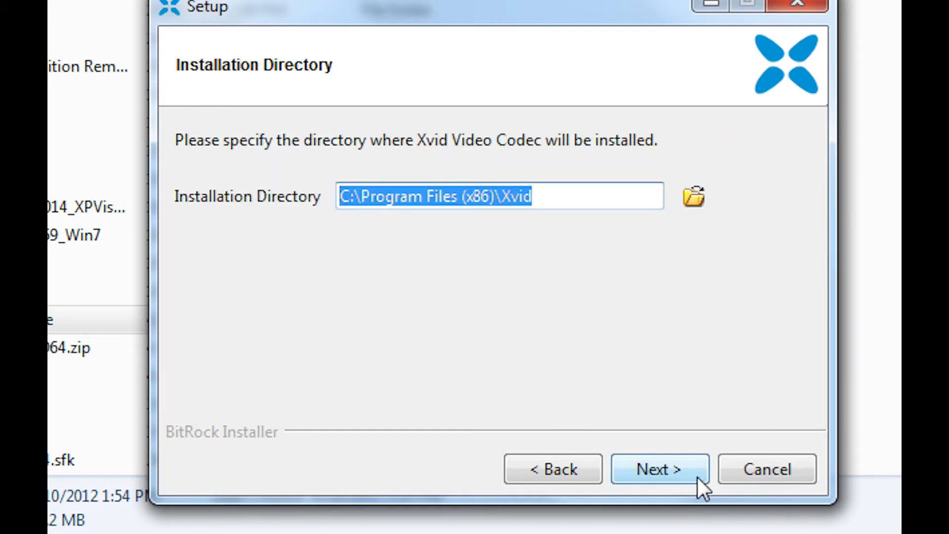
click(660, 469)
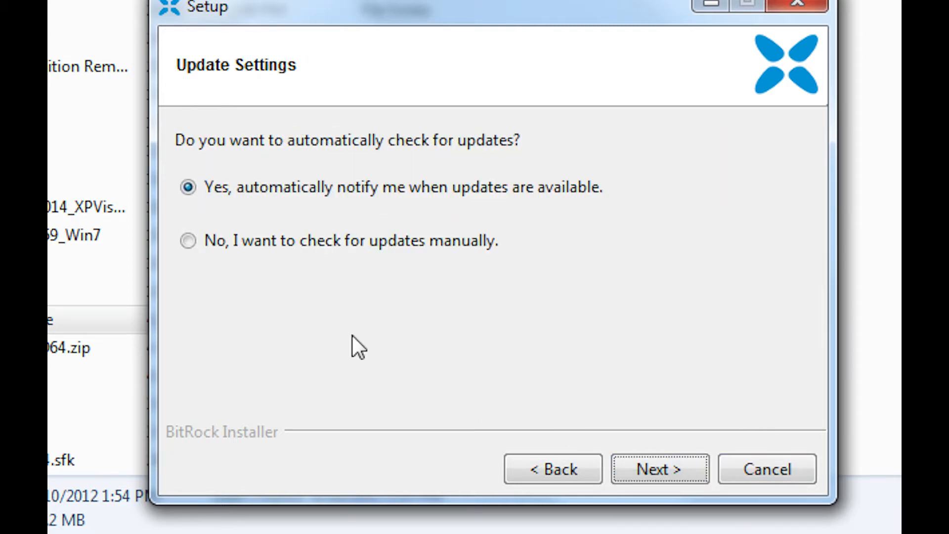
click(660, 469)
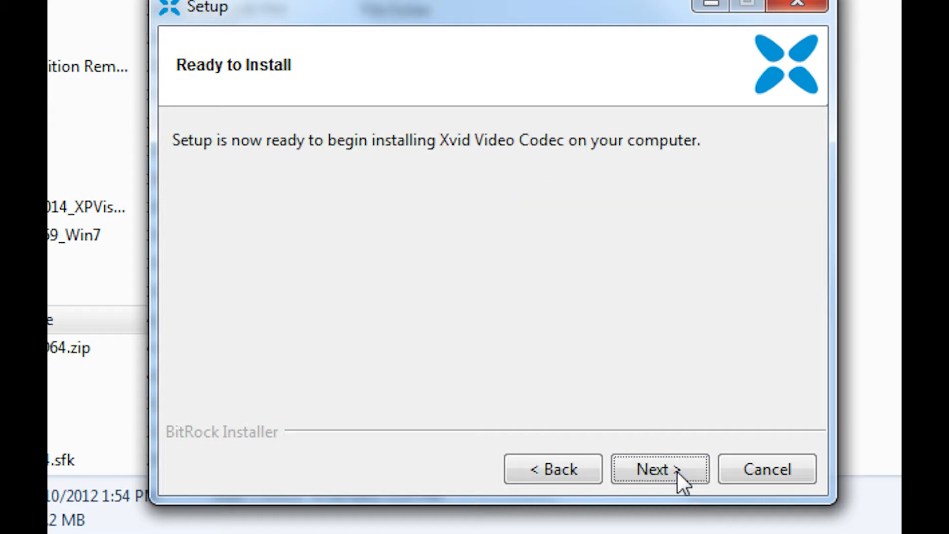
click(658, 469)
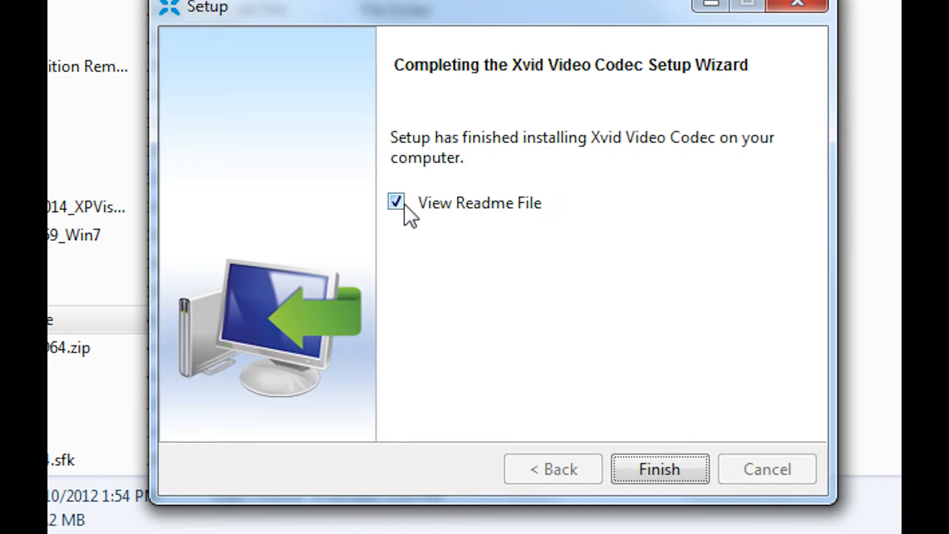
click(658, 469)
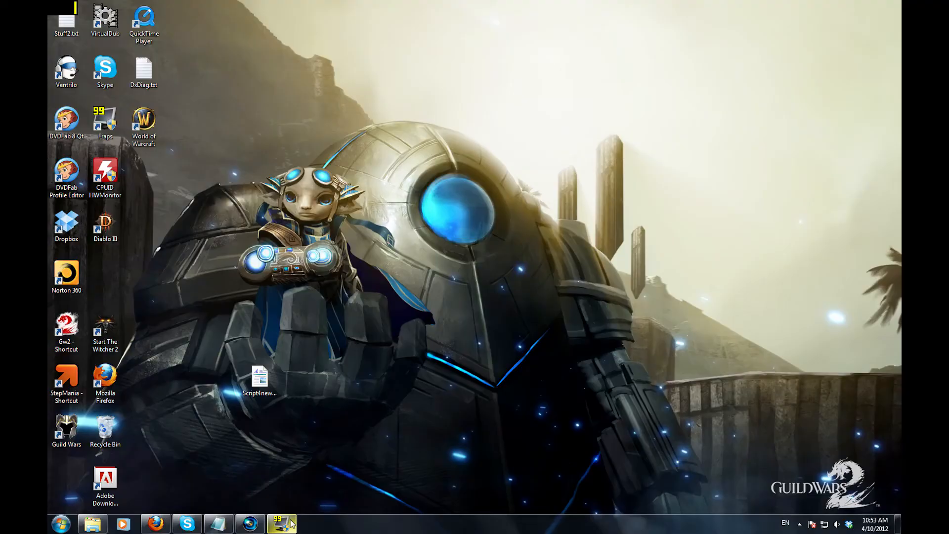
mouse_move(478, 362)
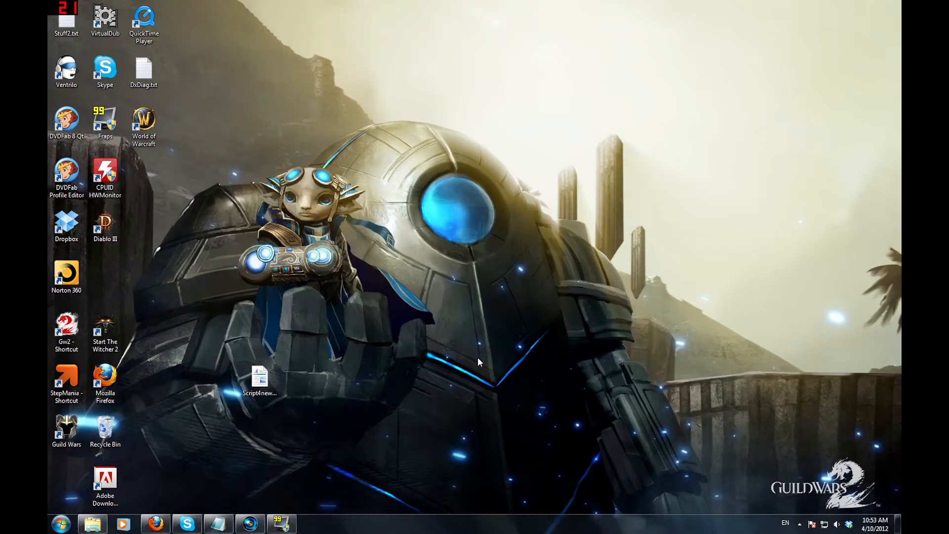
mouse_move(311, 516)
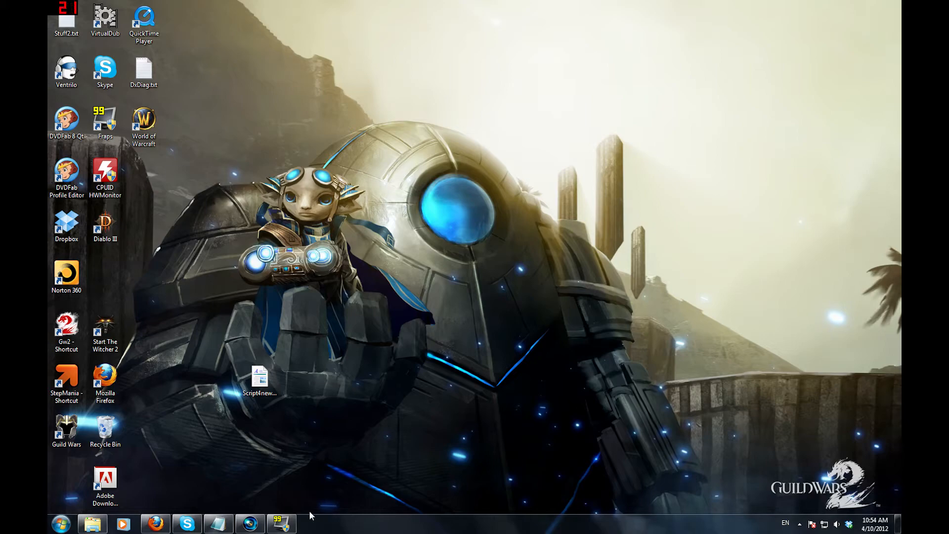
mouse_move(299, 500)
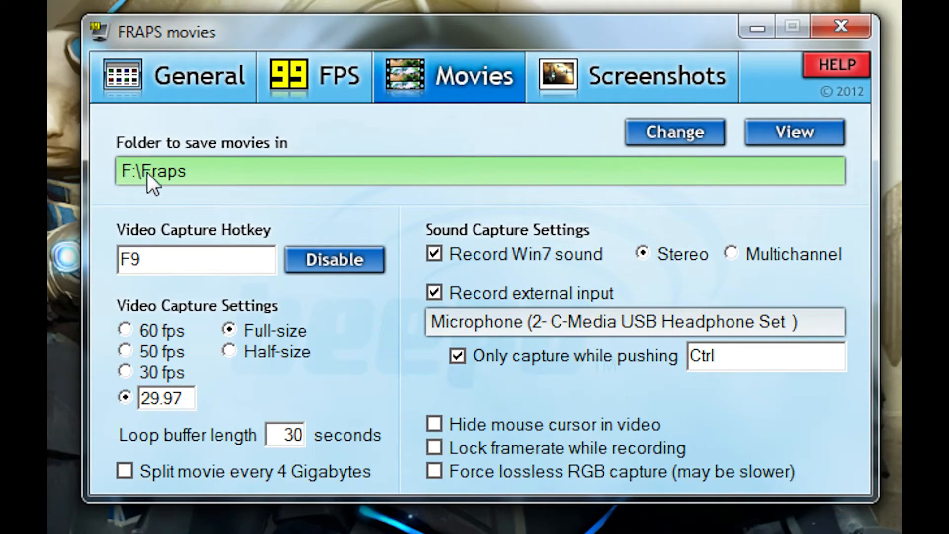
mouse_move(197, 182)
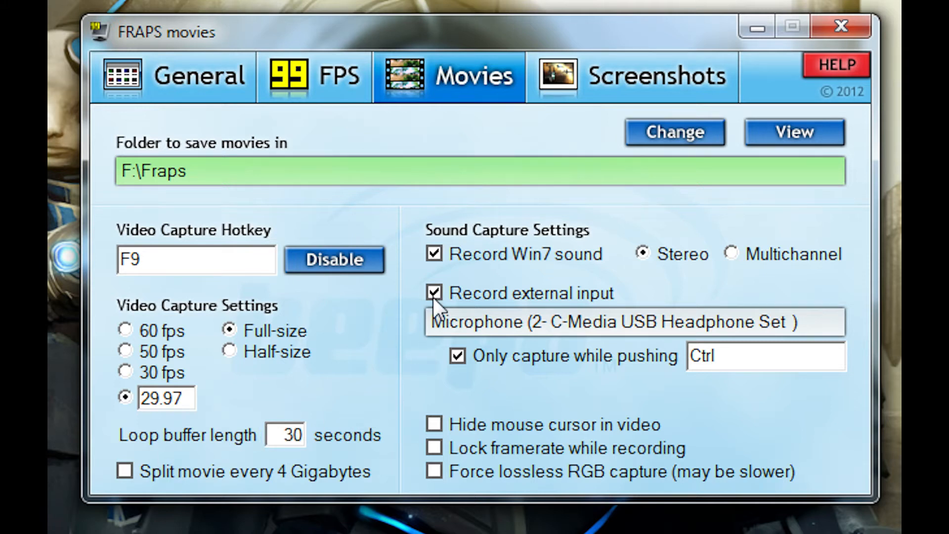
mouse_move(431, 403)
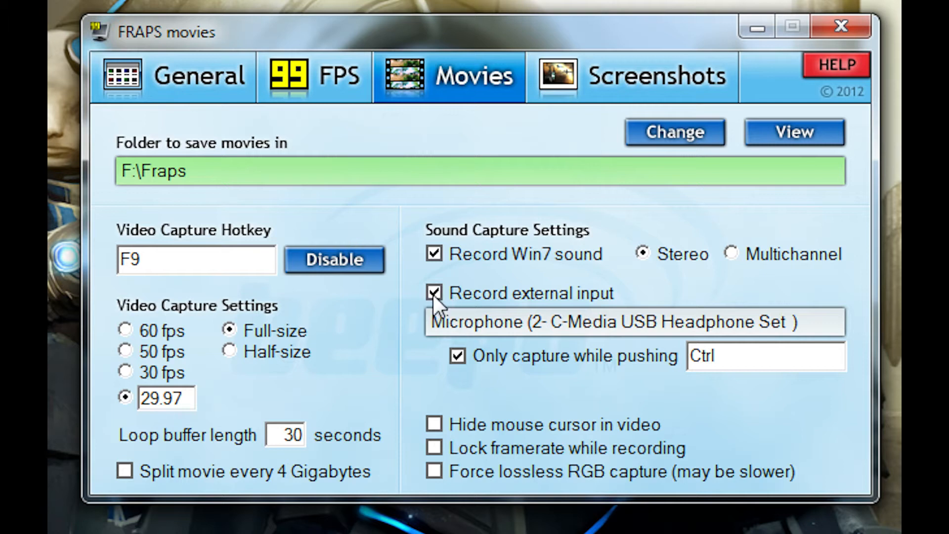
mouse_move(435, 311)
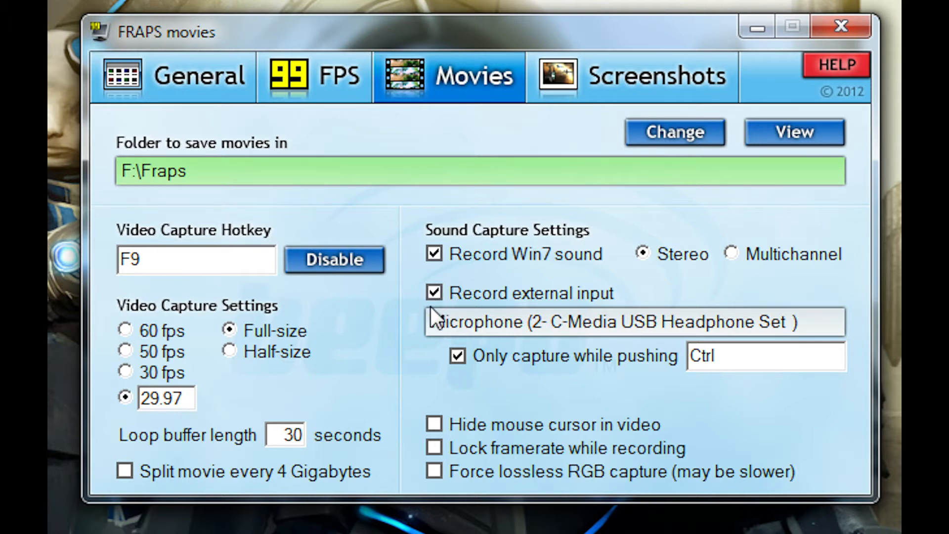
mouse_move(433, 436)
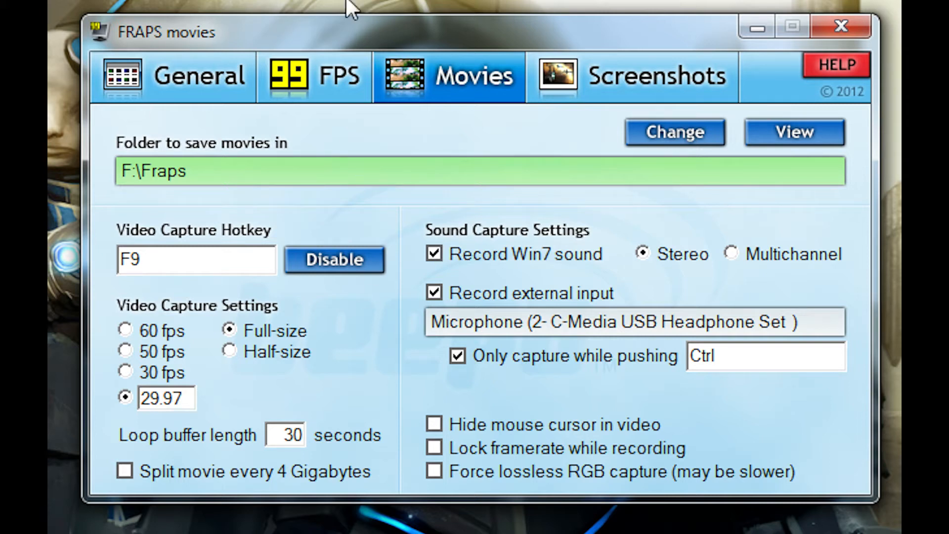
mouse_move(599, 503)
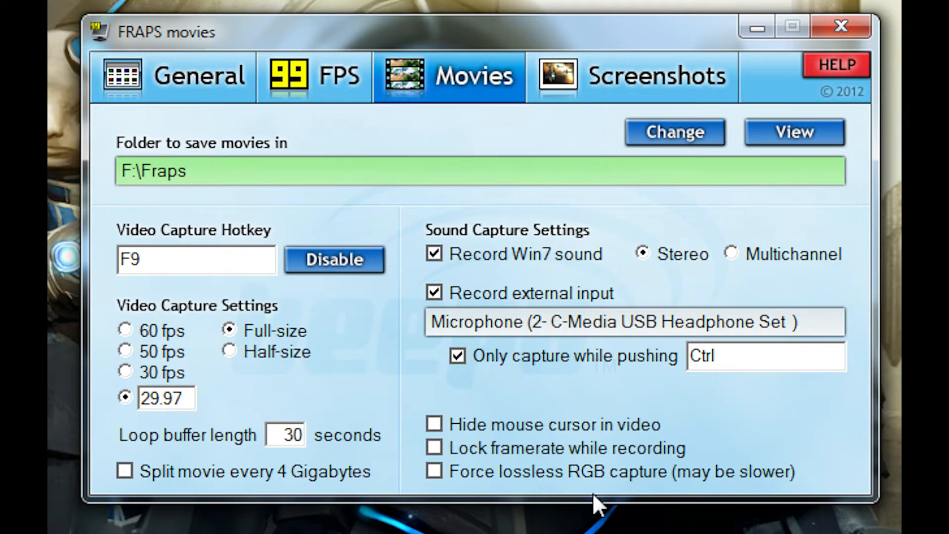
mouse_move(439, 433)
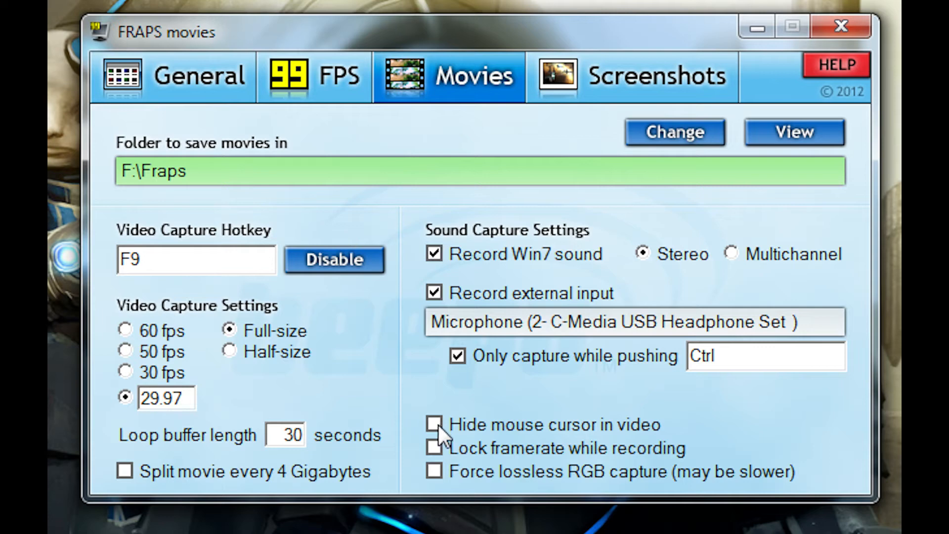
- Hide the mouse cursor in Fraps recordings and close the Fraps window to the tray
click(434, 424)
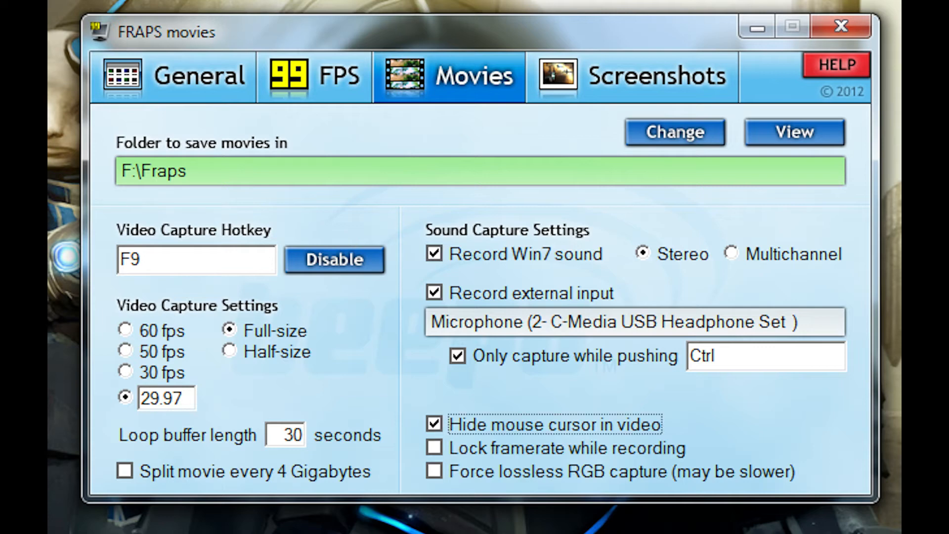
click(174, 77)
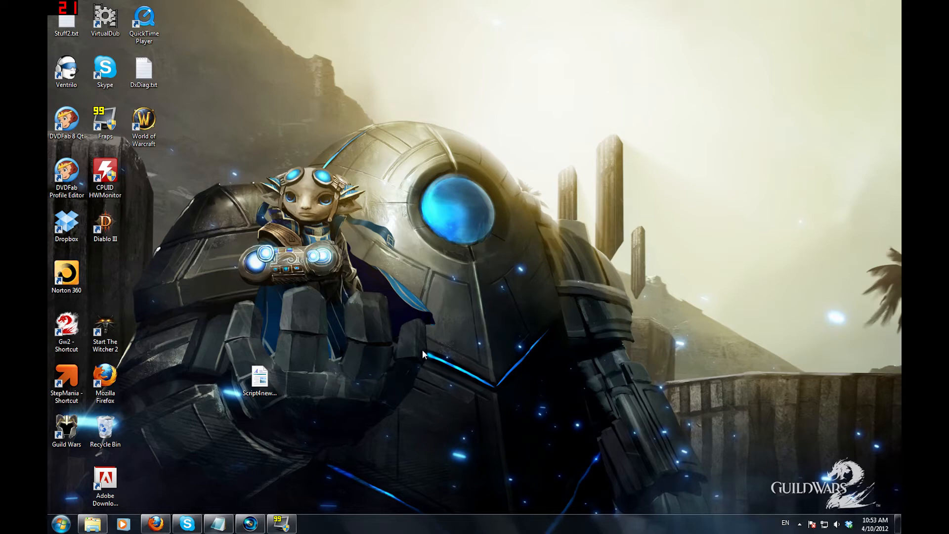
- Launch Guild Wars 2 from the Gw2 desktop shortcut
double_click(66, 431)
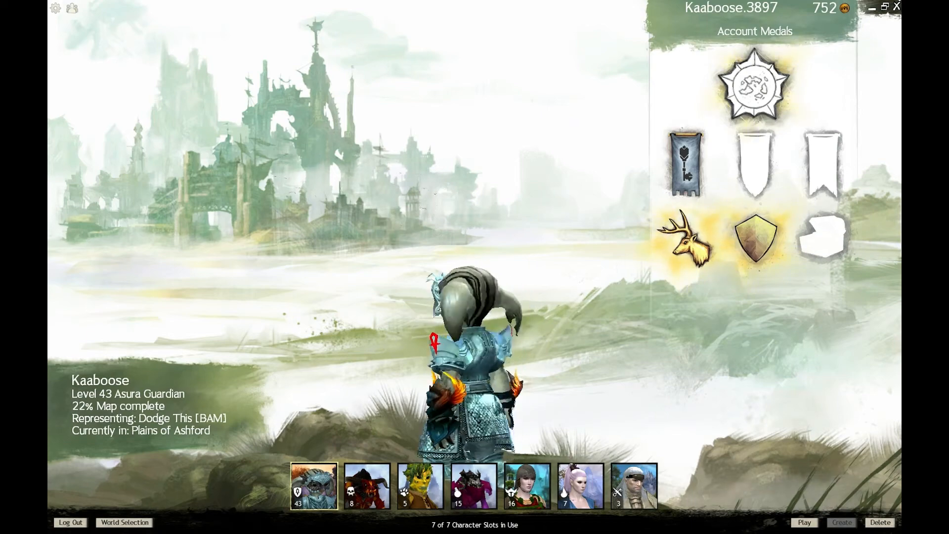
click(366, 486)
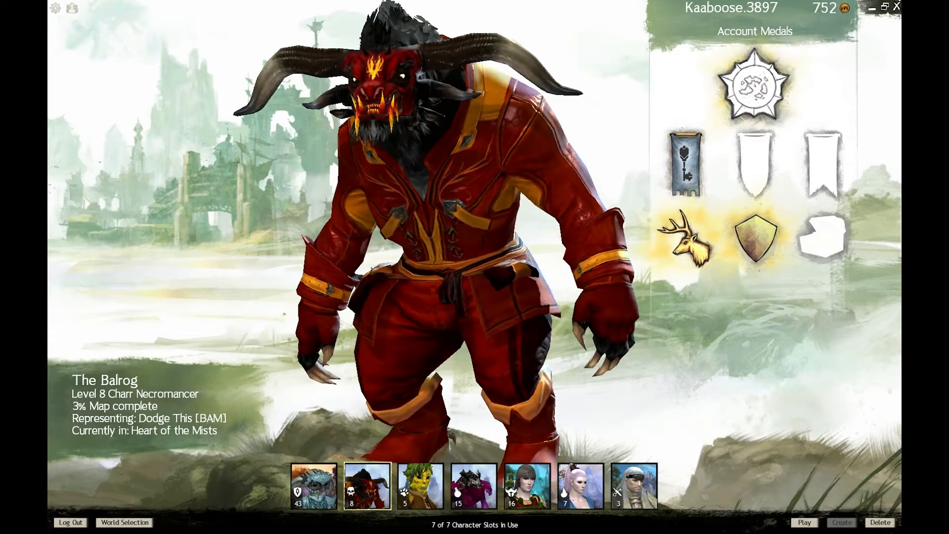
click(419, 486)
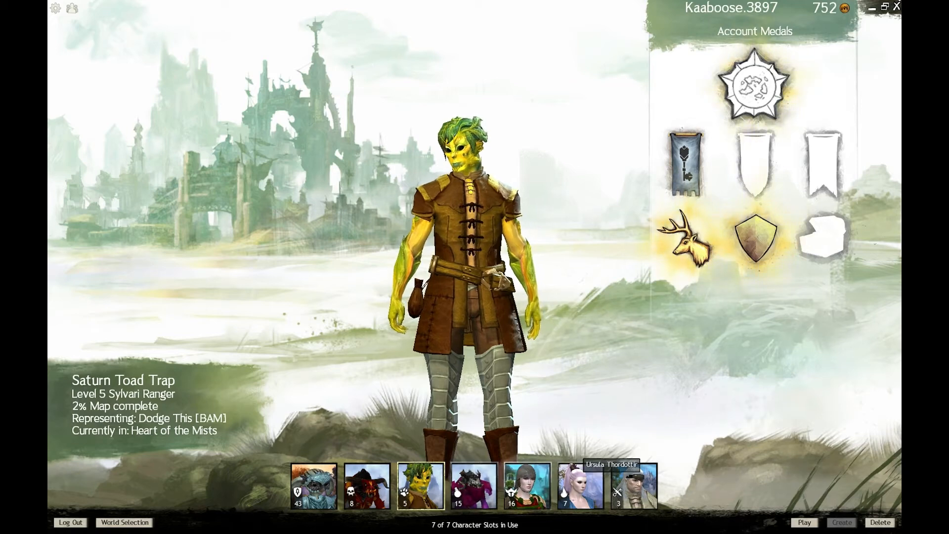
click(633, 486)
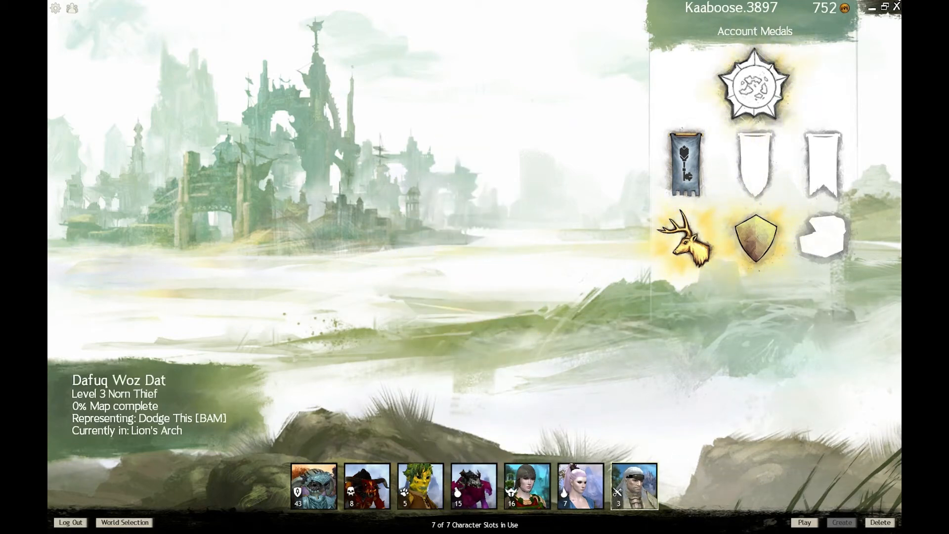
click(633, 485)
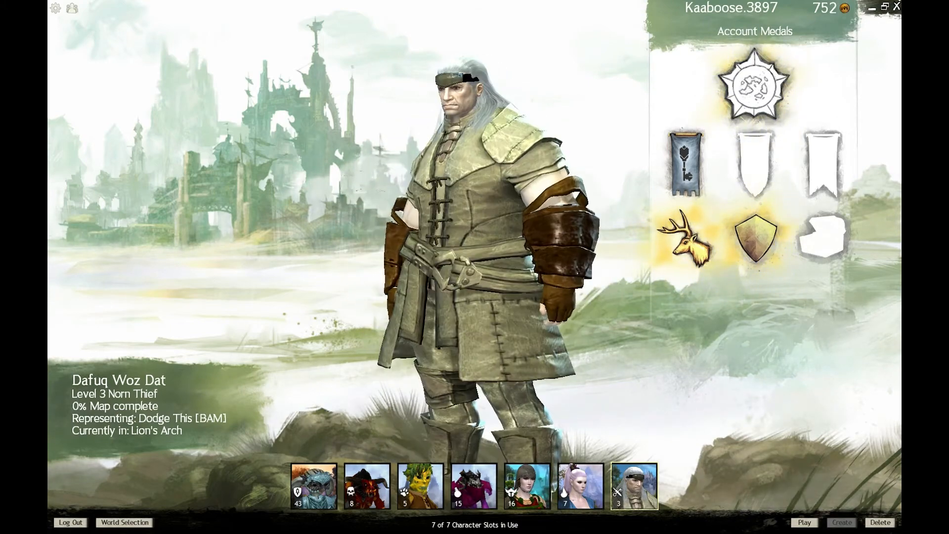
click(580, 486)
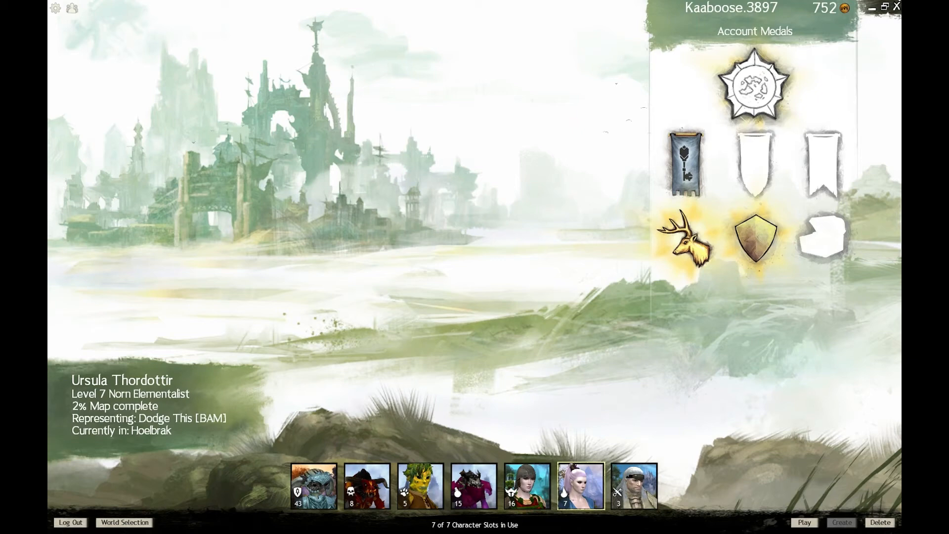
click(579, 484)
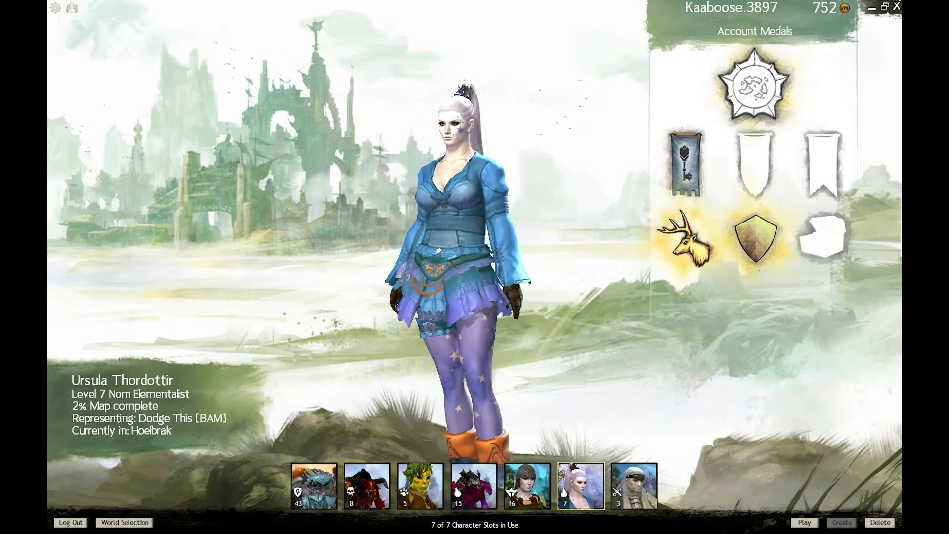
click(314, 485)
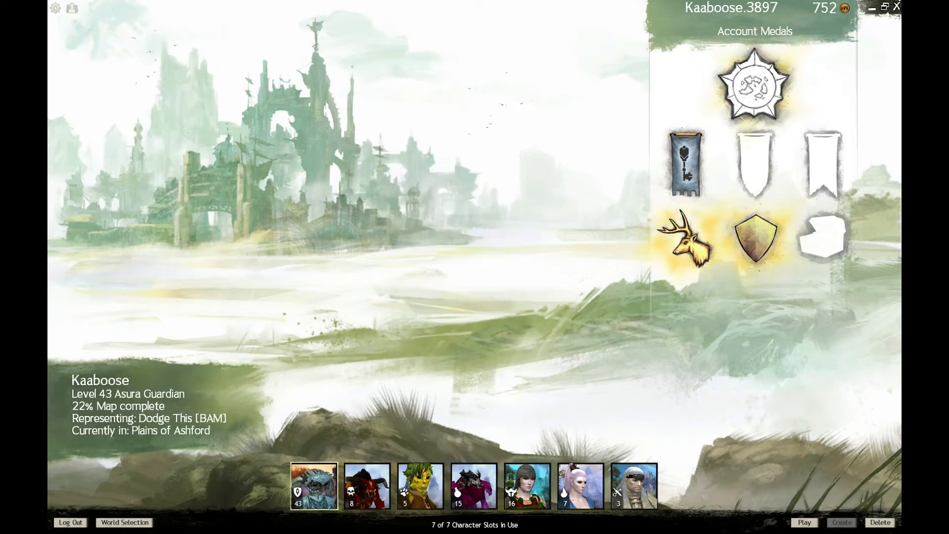
click(313, 484)
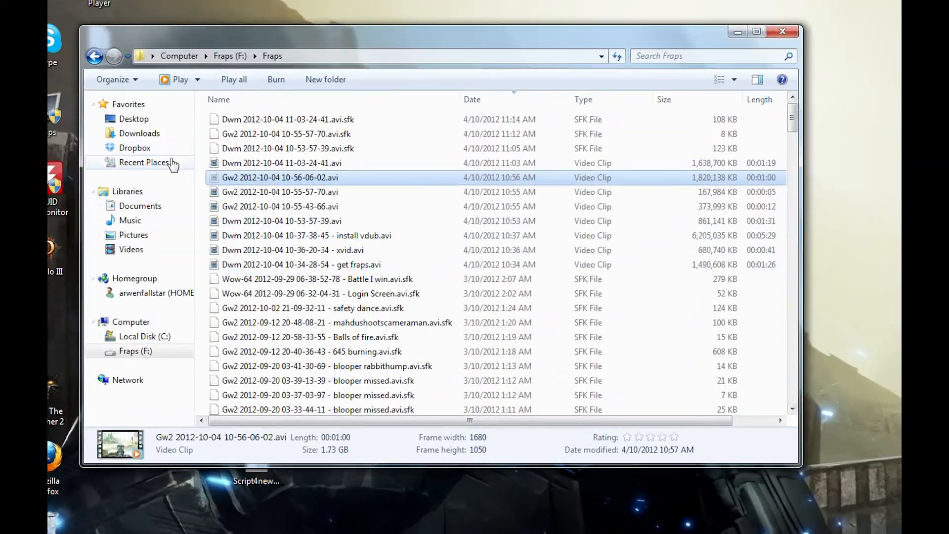
right_click(280, 177)
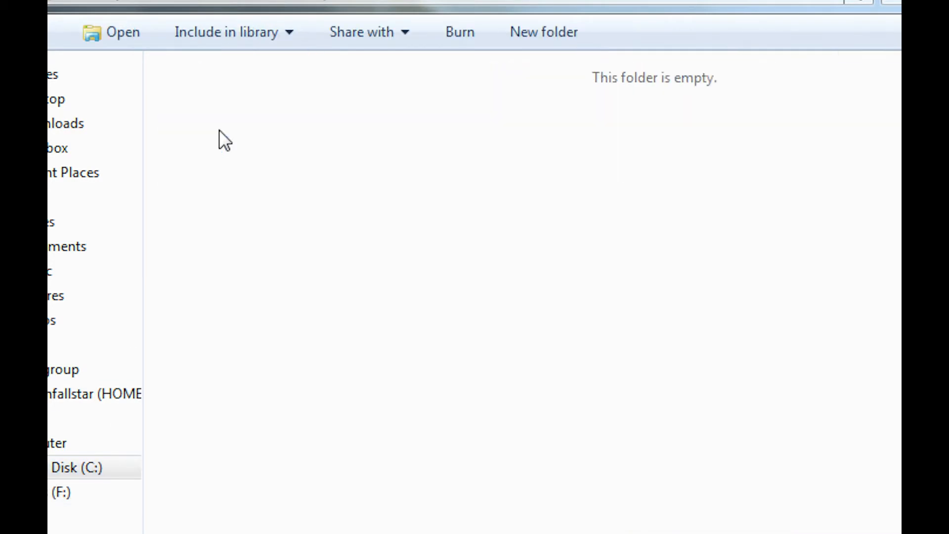
right_click(400, 457)
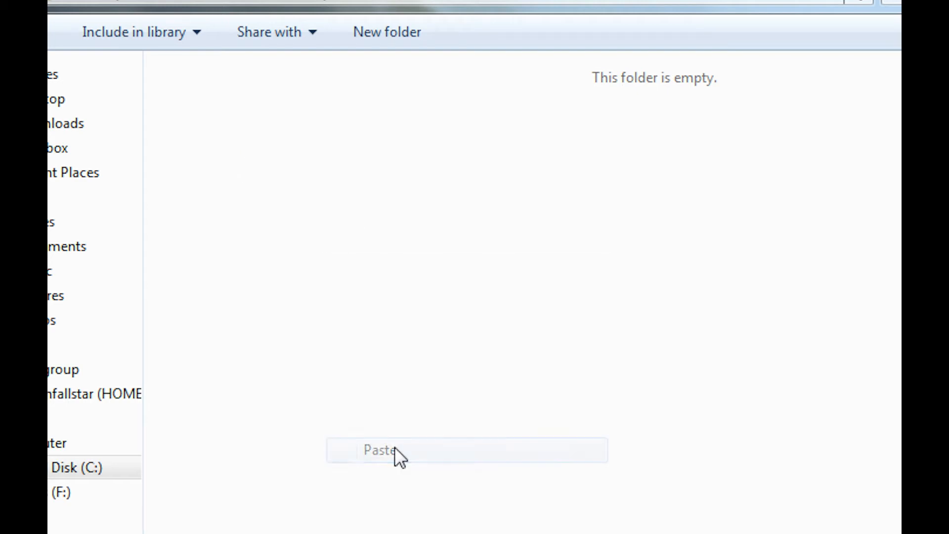
click(380, 450)
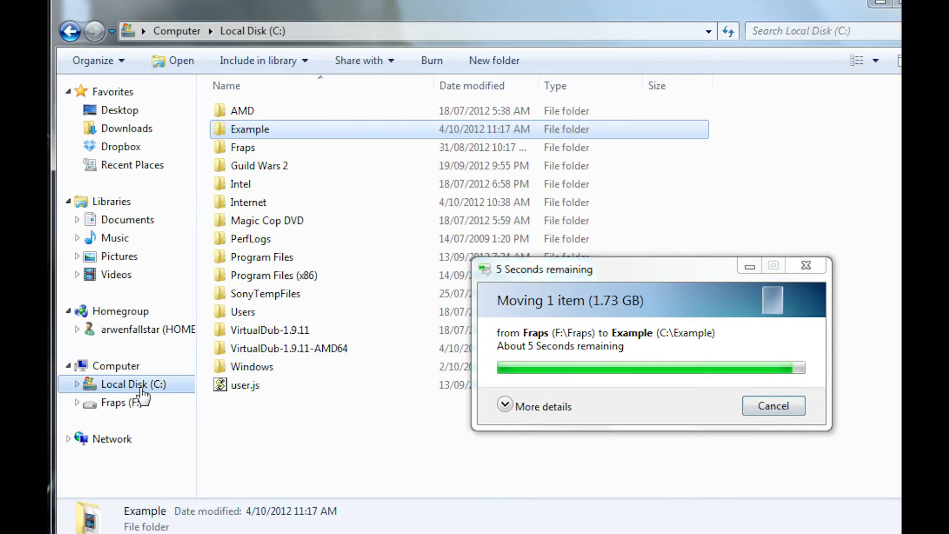
- Create a shortcut to Veedub64.exe in the VirtualDub-1.9.11-AMD64 folder and move it to the desktop
double_click(289, 348)
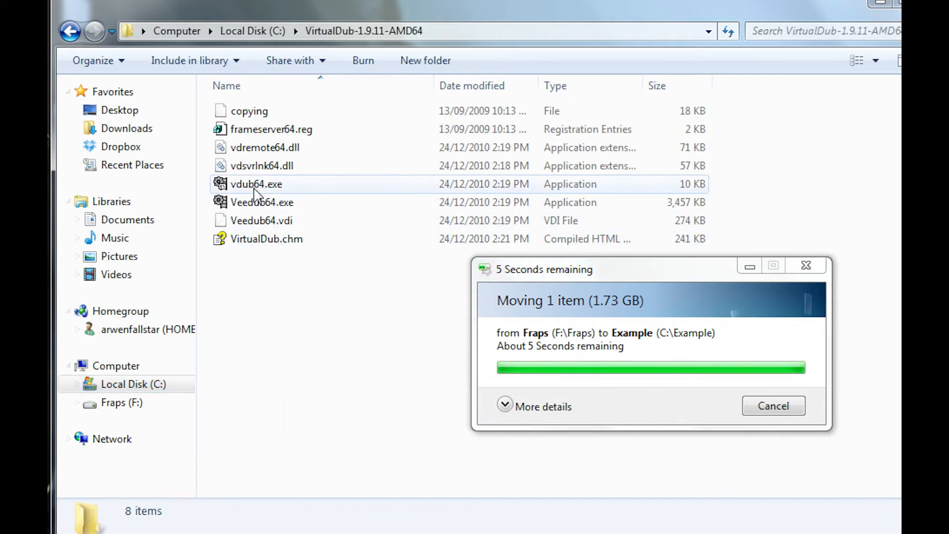
mouse_move(269, 211)
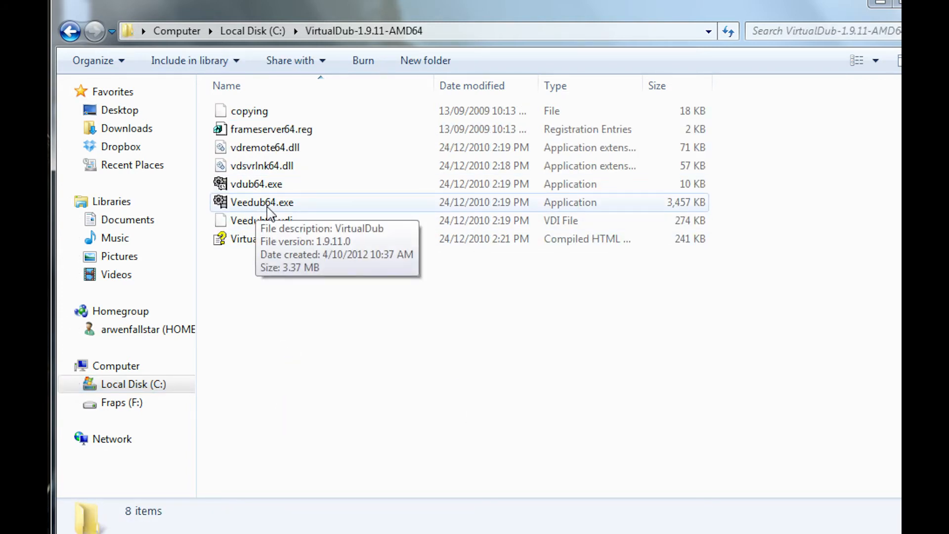
click(263, 201)
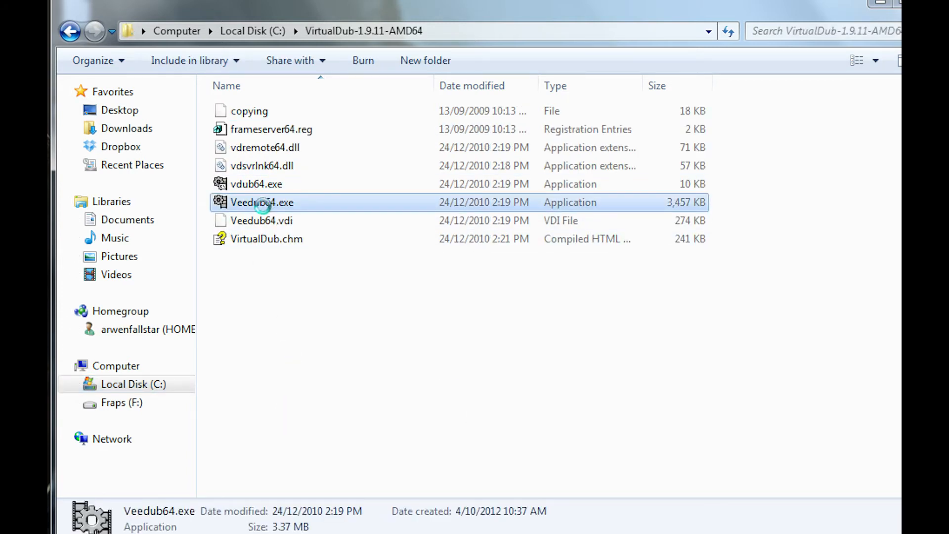
right_click(262, 201)
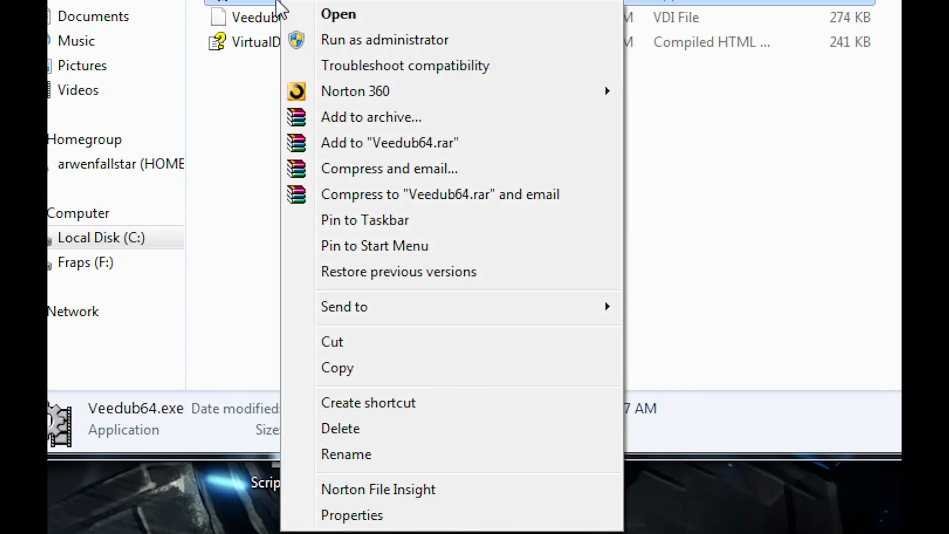
mouse_move(472, 294)
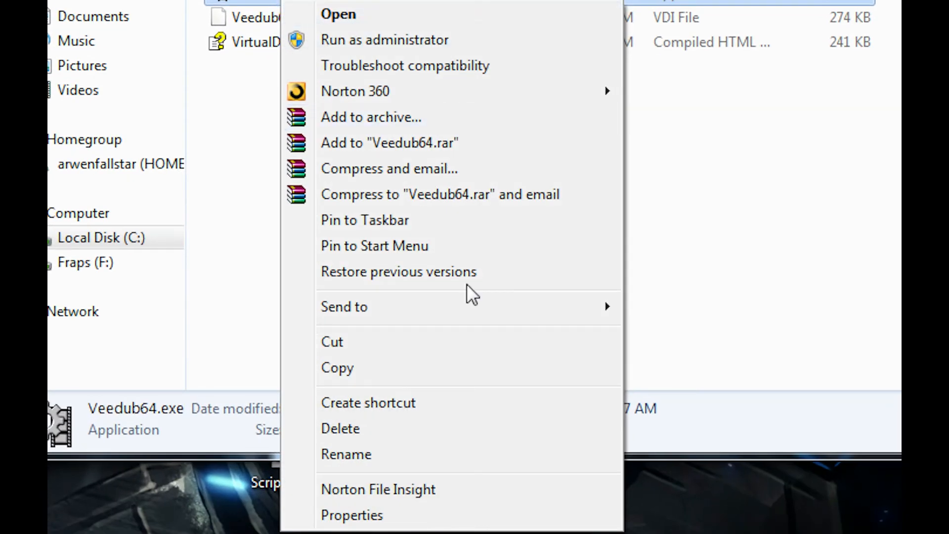
click(368, 402)
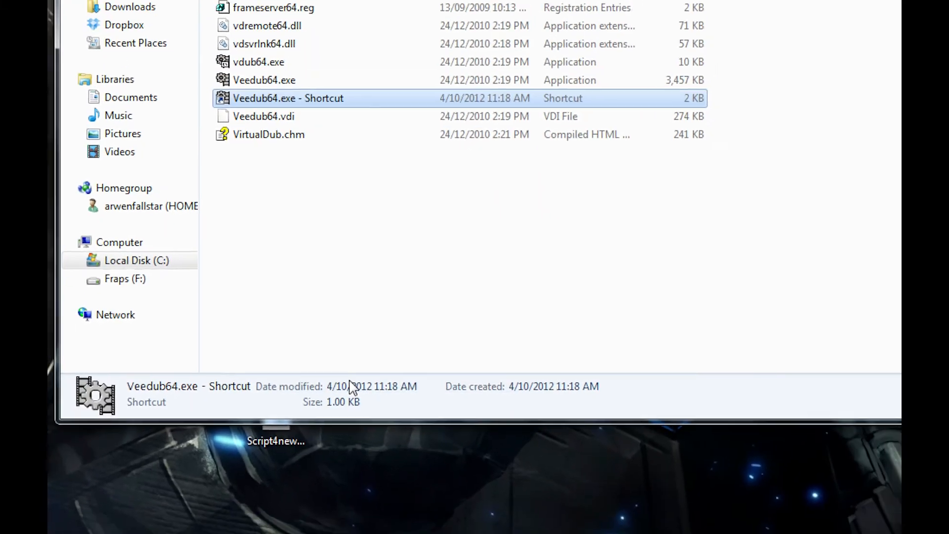
click(628, 61)
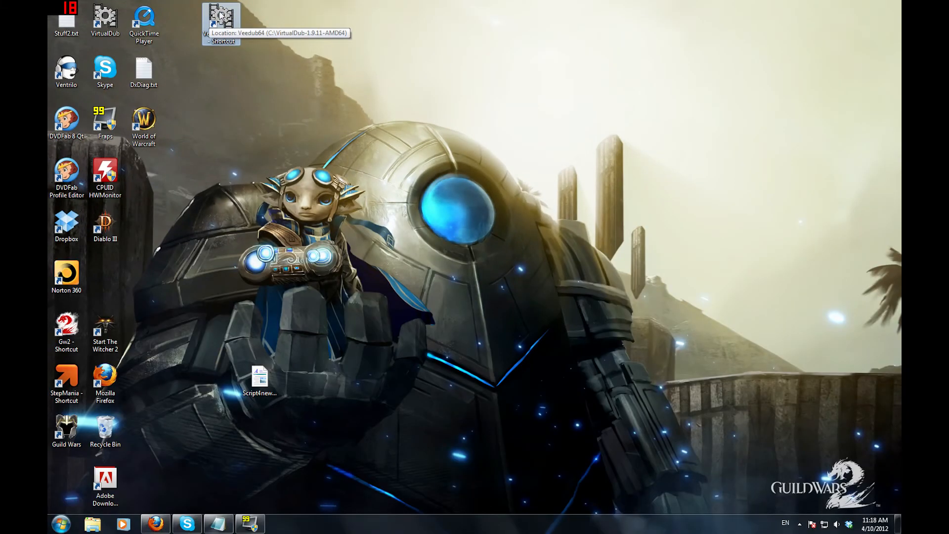
- Launch VirtualDub and set video compression to the Xvid MPEG-4 Codec
double_click(221, 21)
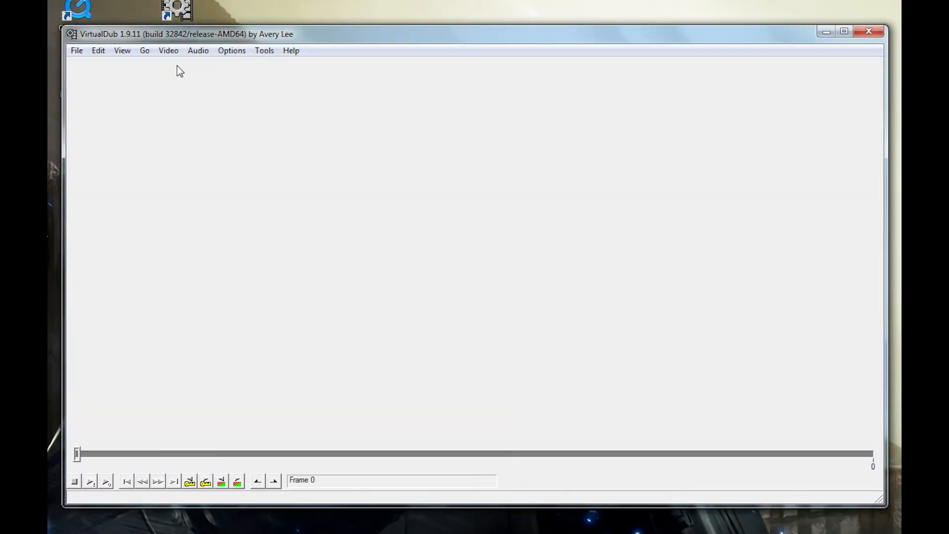
mouse_move(185, 66)
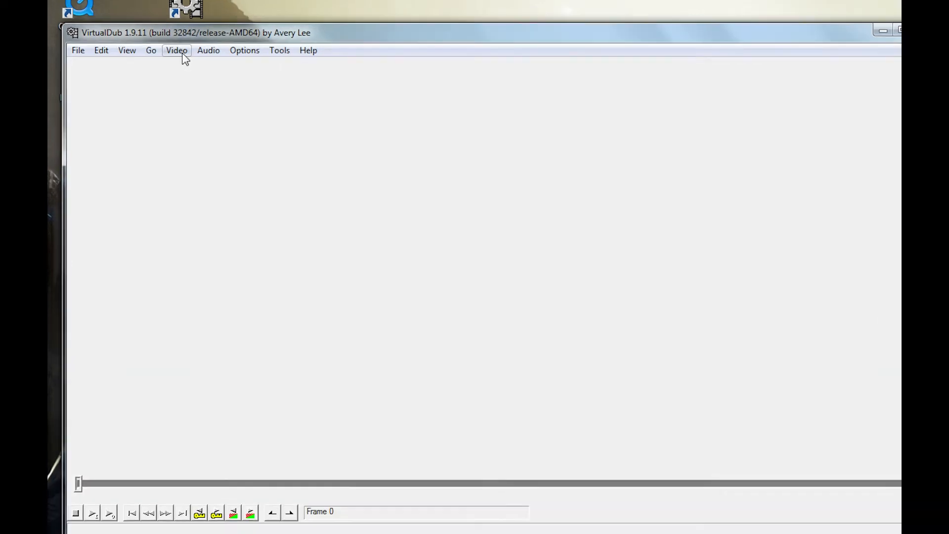
click(176, 50)
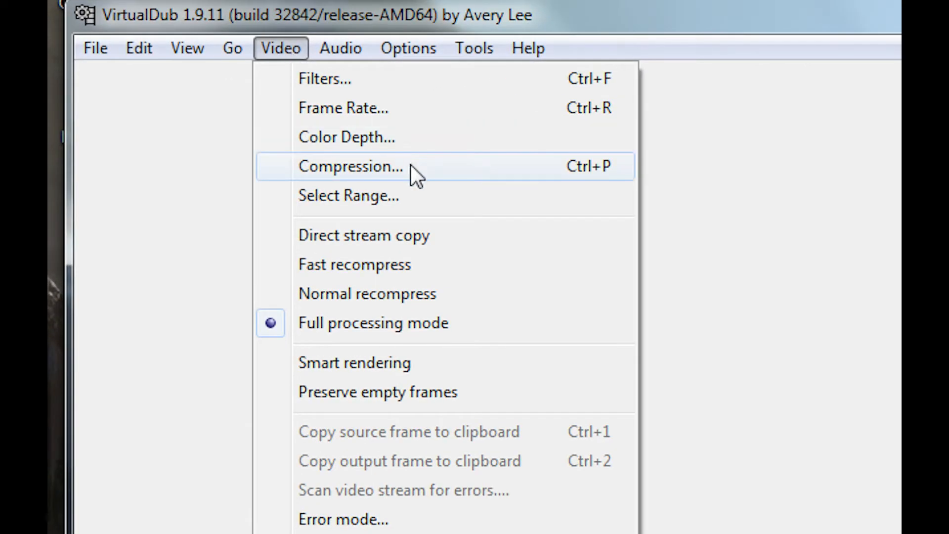
click(350, 166)
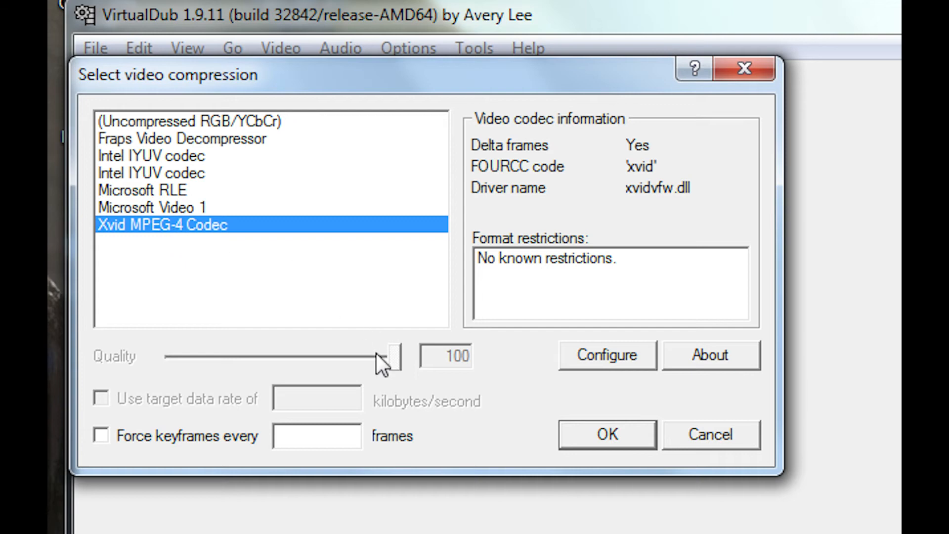
click(606, 434)
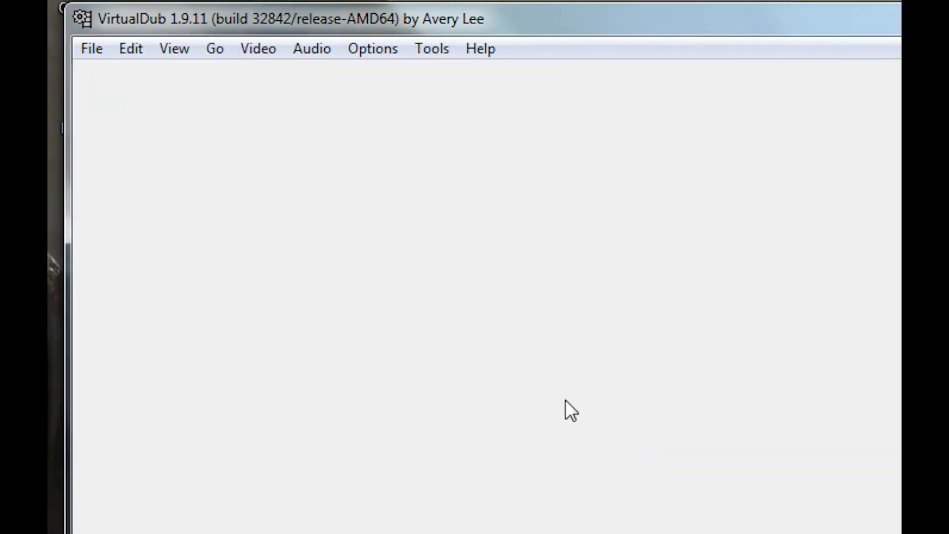
- Load the Gw2 recording from the Example folder and save it as Characters.avi
click(77, 50)
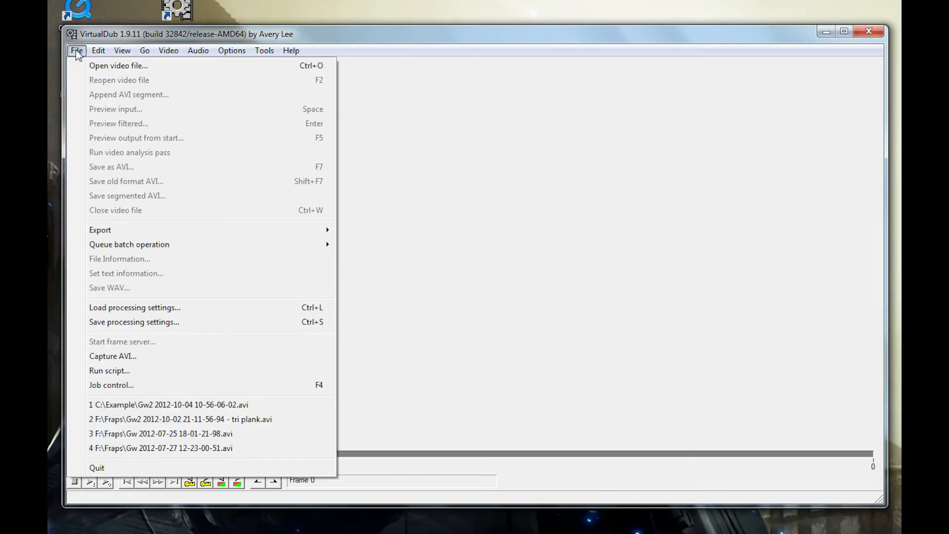
click(118, 65)
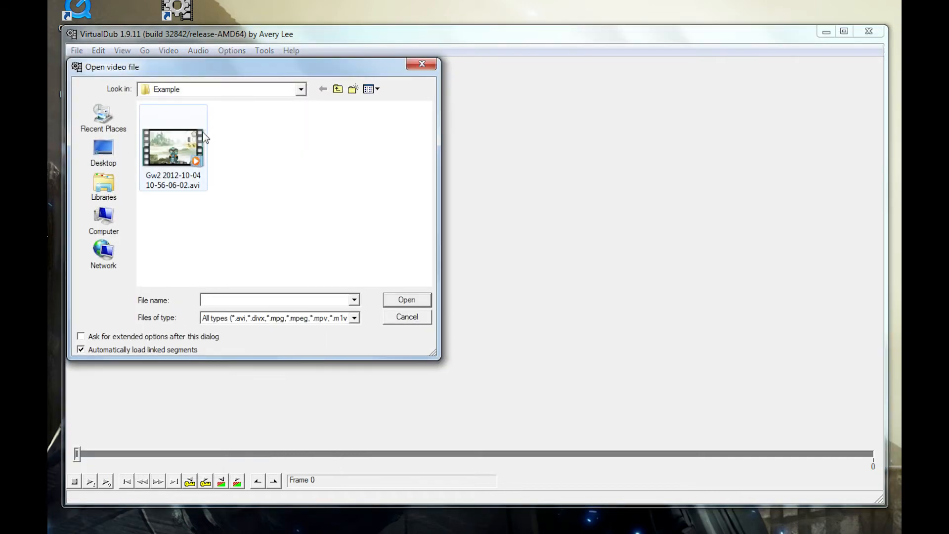
double_click(173, 147)
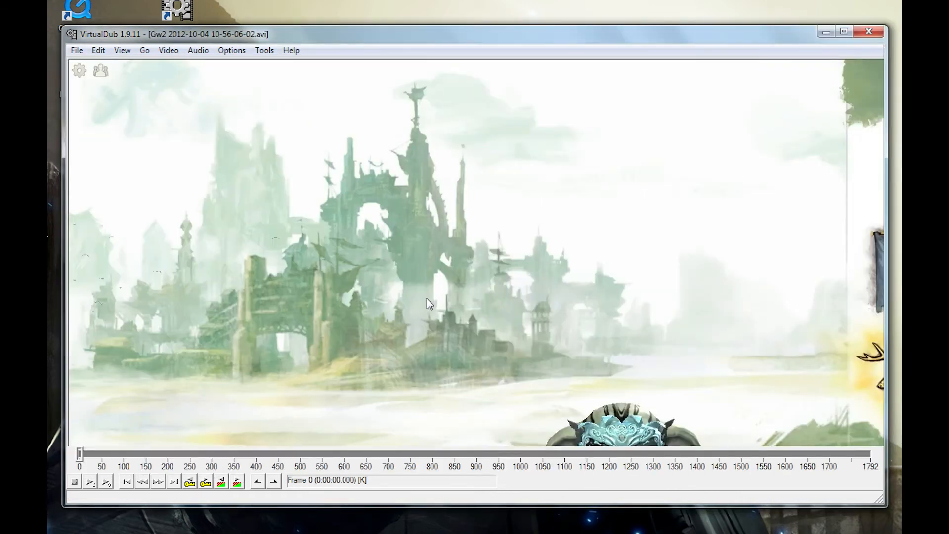
click(76, 50)
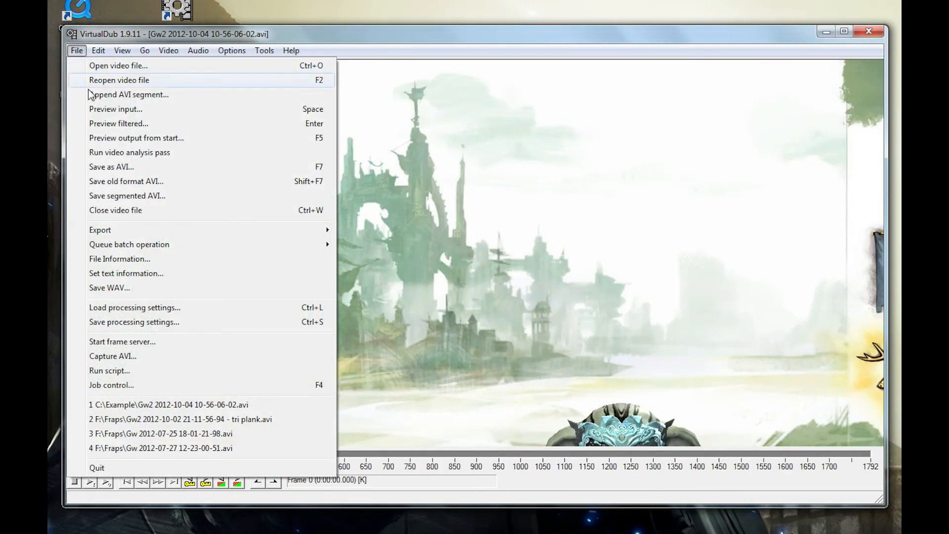
click(111, 166)
text(Characters.avi)
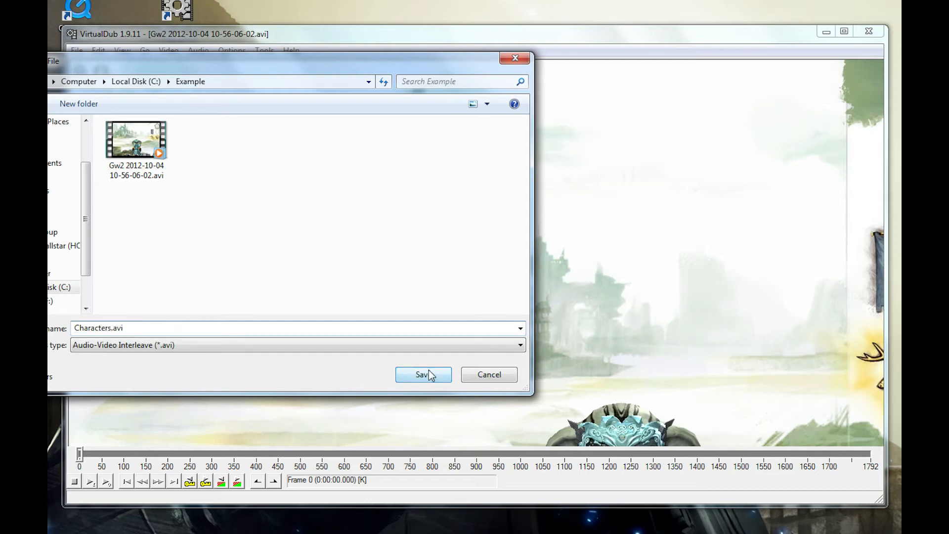
click(424, 373)
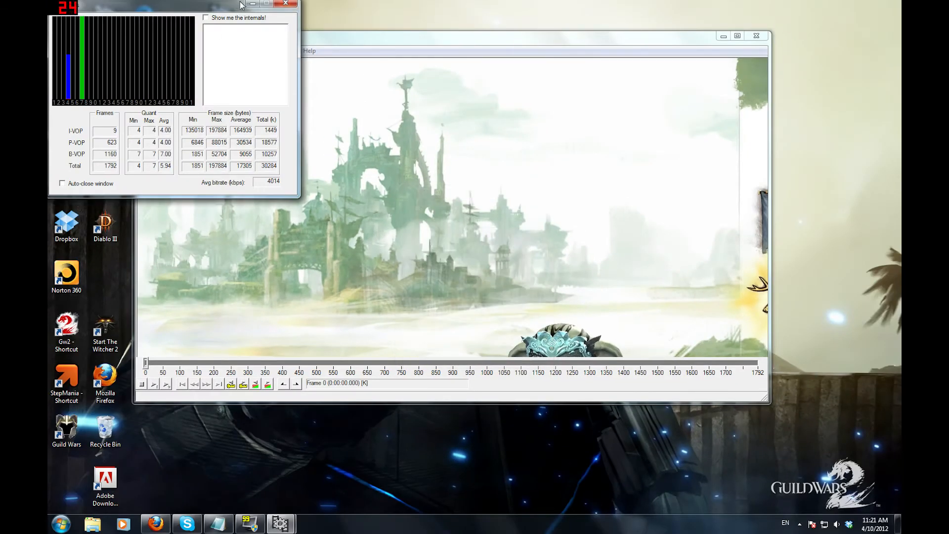
click(284, 4)
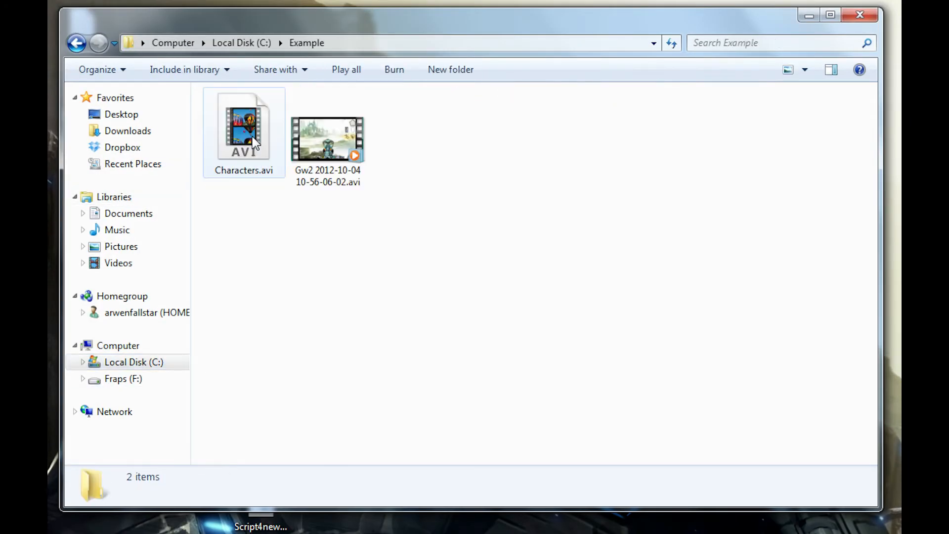
right_click(327, 139)
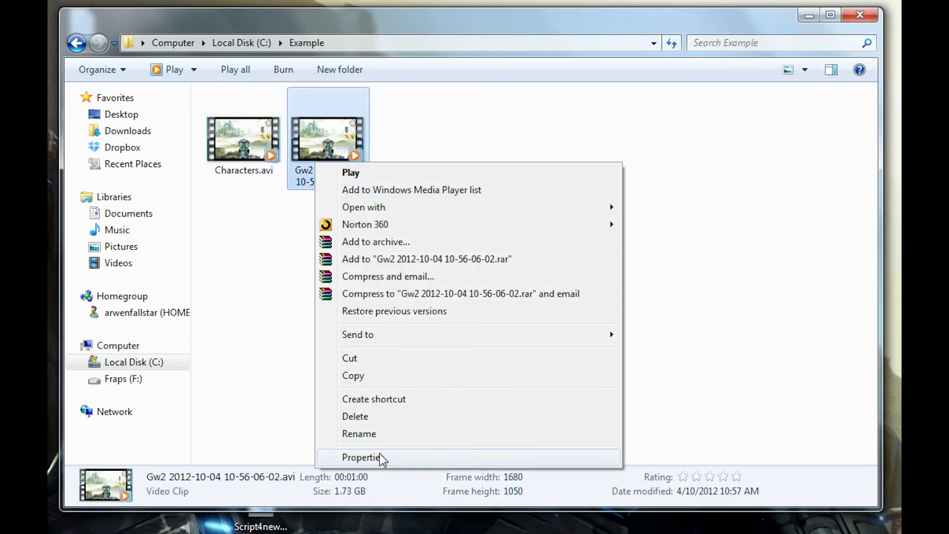
click(364, 457)
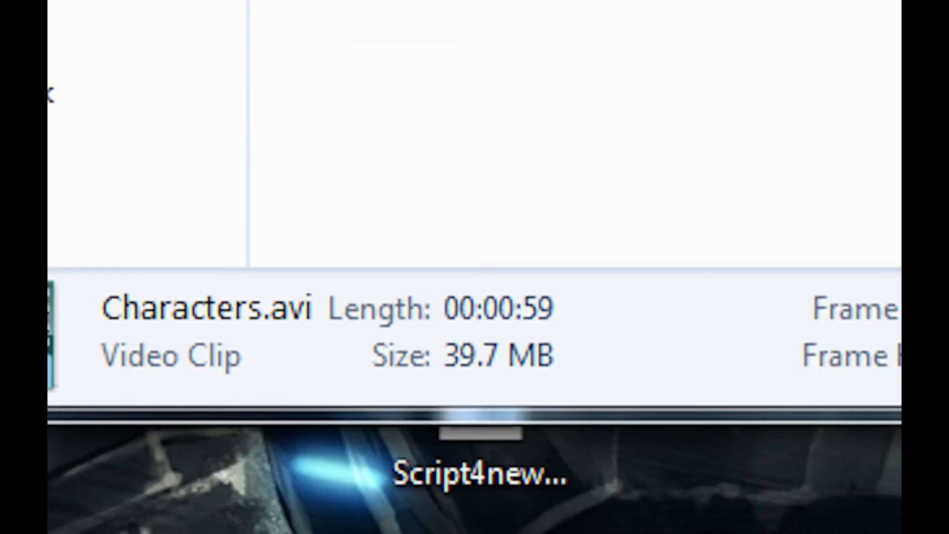
mouse_move(482, 388)
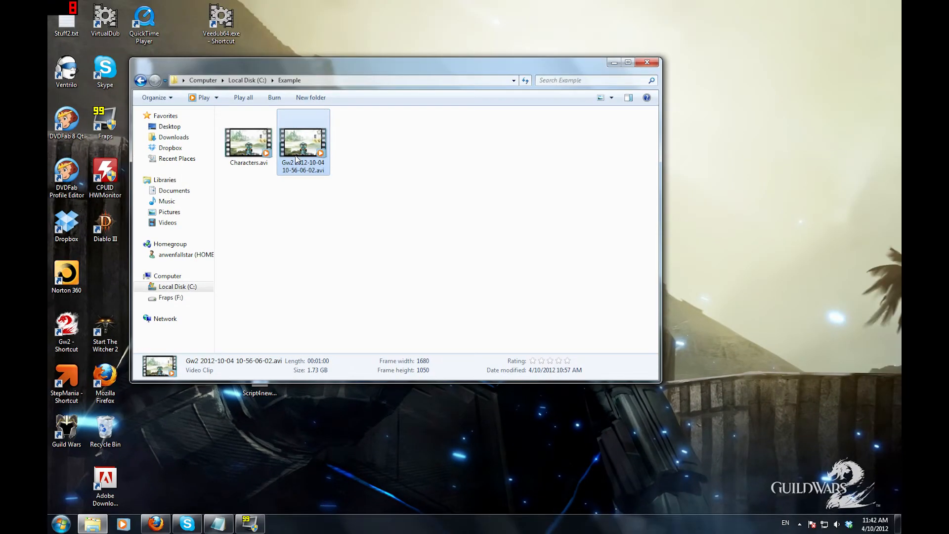
double_click(302, 143)
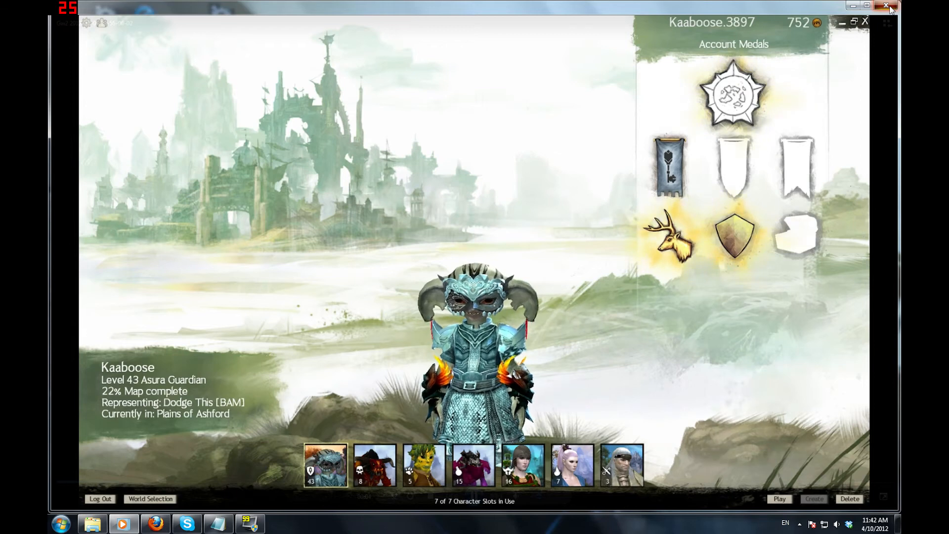
click(889, 6)
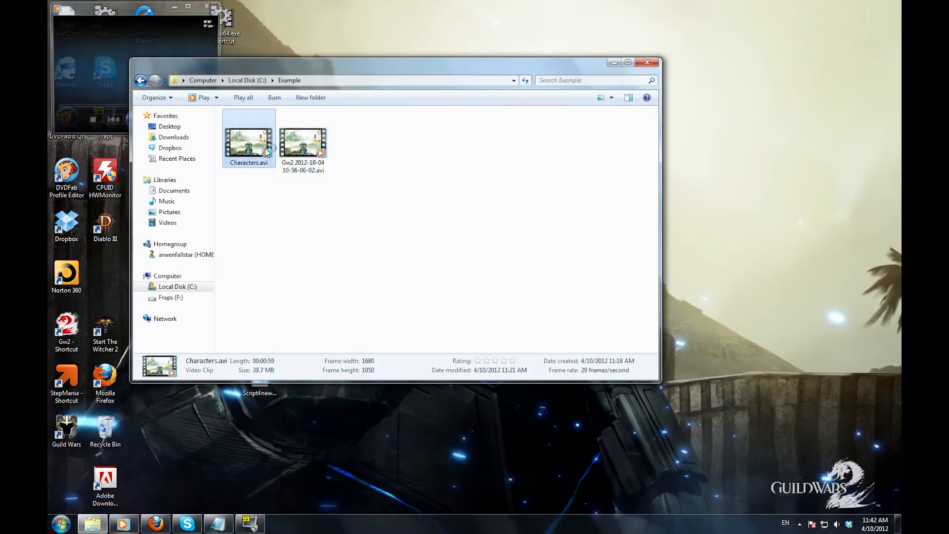
double_click(249, 139)
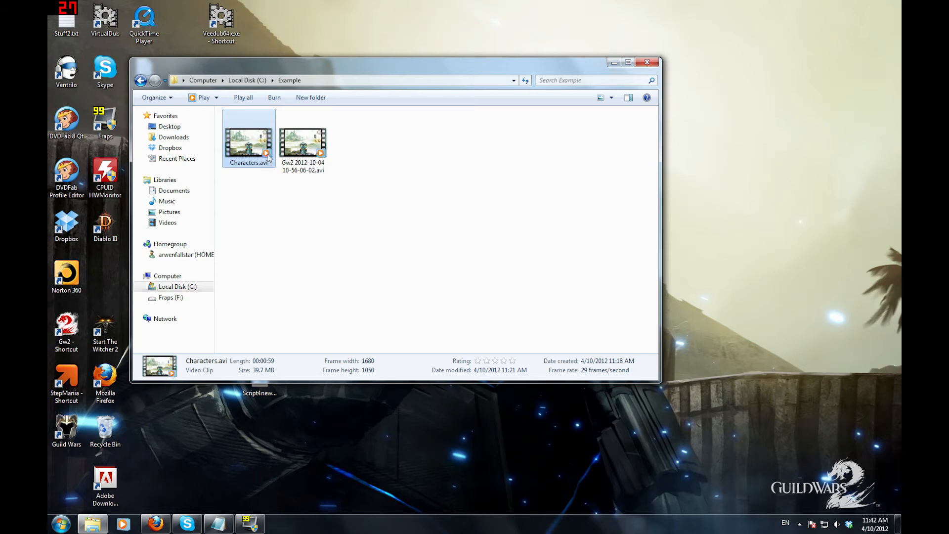
mouse_move(271, 192)
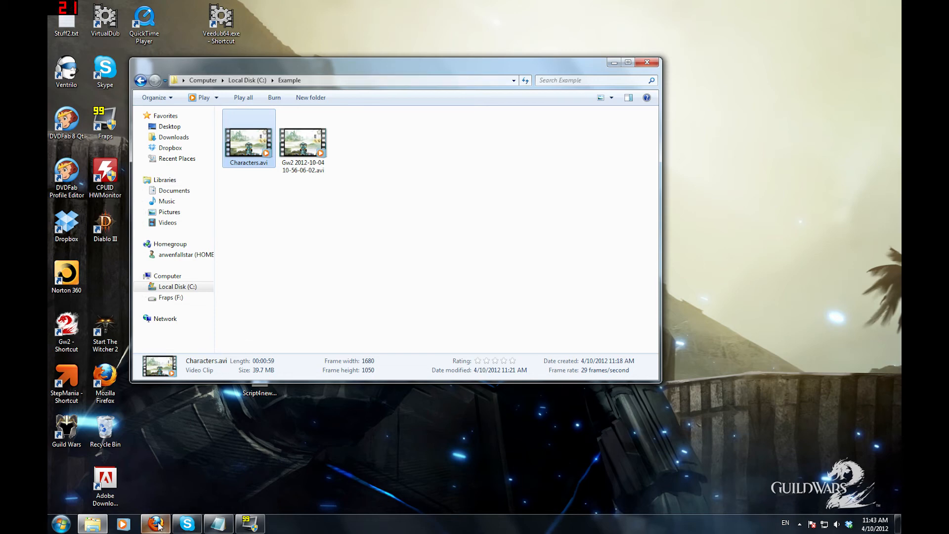
- Bring Firefox forward, go to YouTube and start a new video upload
click(155, 524)
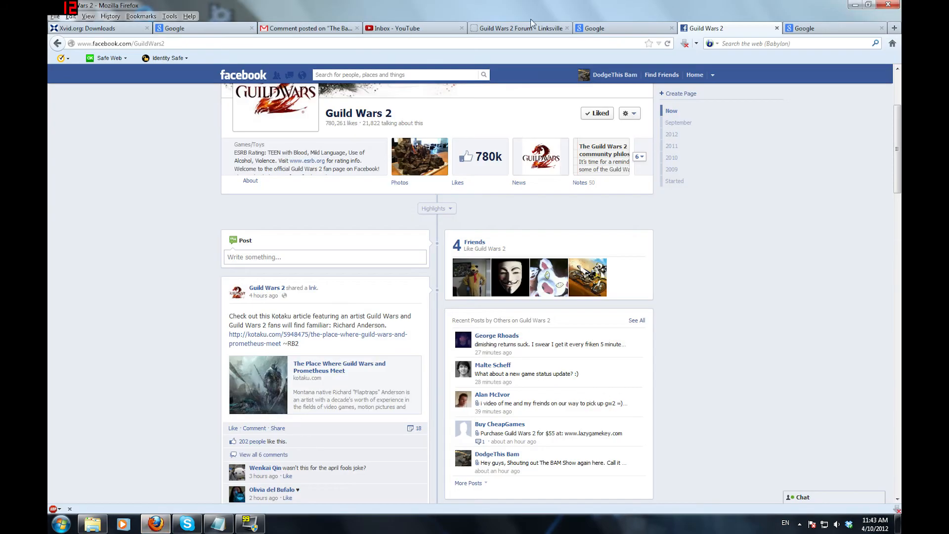
click(415, 28)
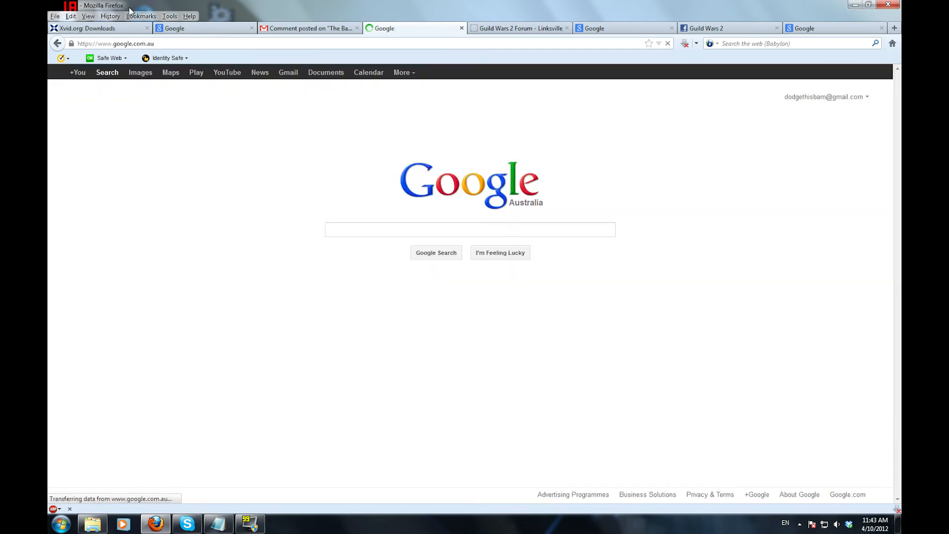
click(470, 229)
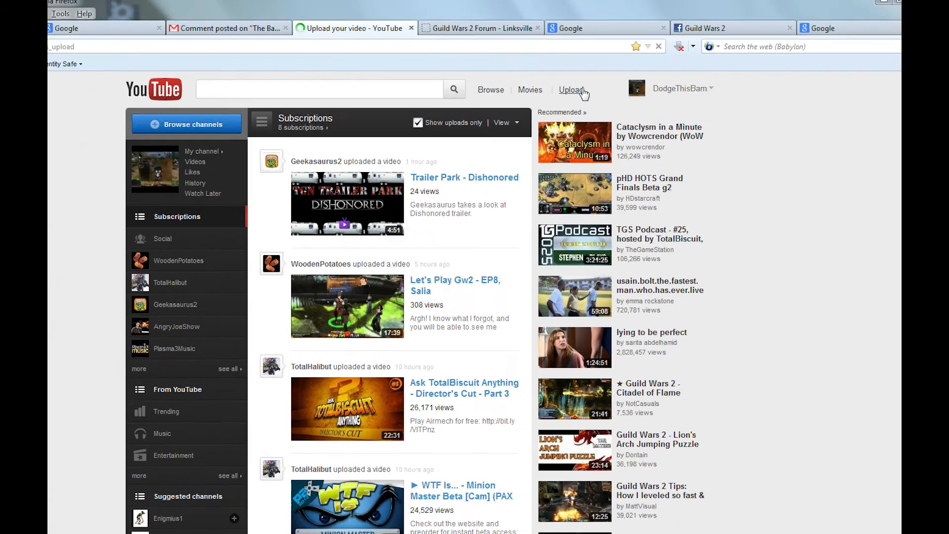
click(571, 90)
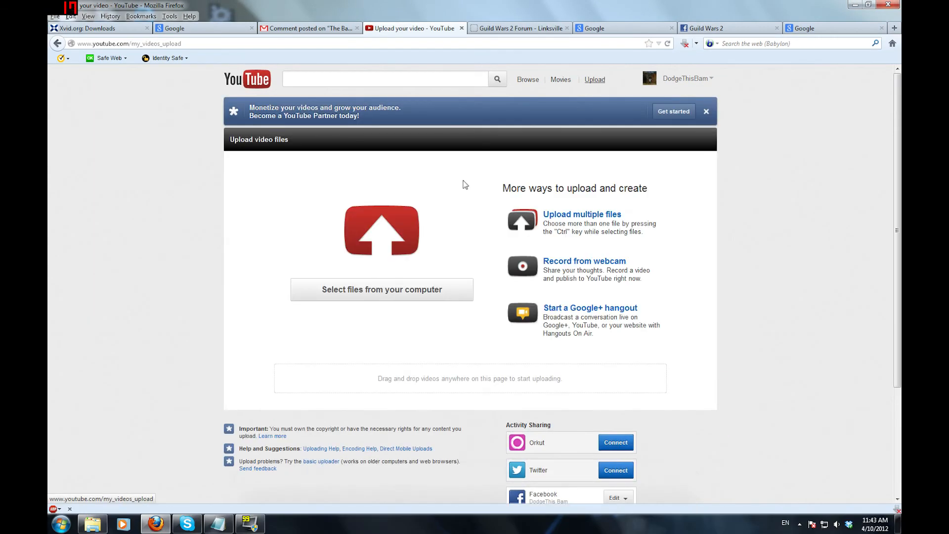
- Select Characters.avi for upload and set its privacy to Unlisted
click(381, 288)
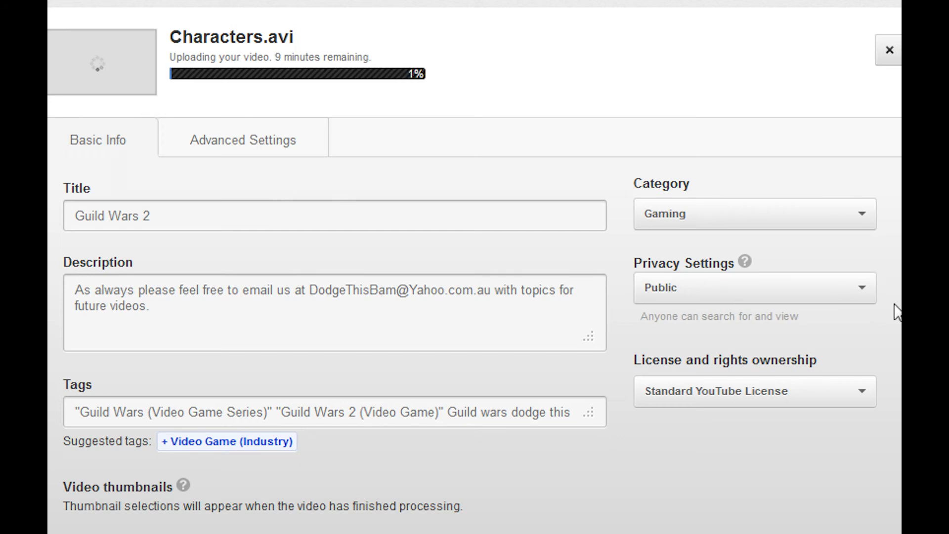
click(754, 288)
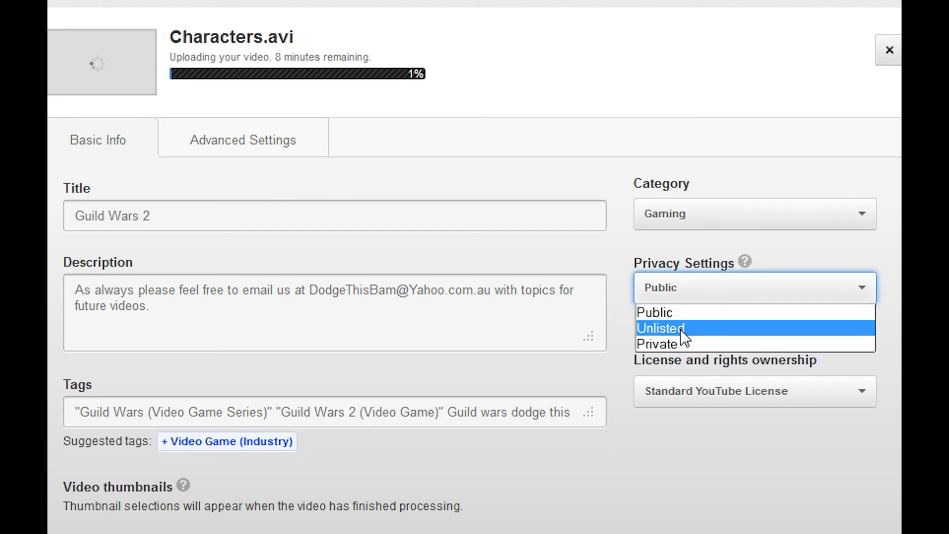
click(663, 328)
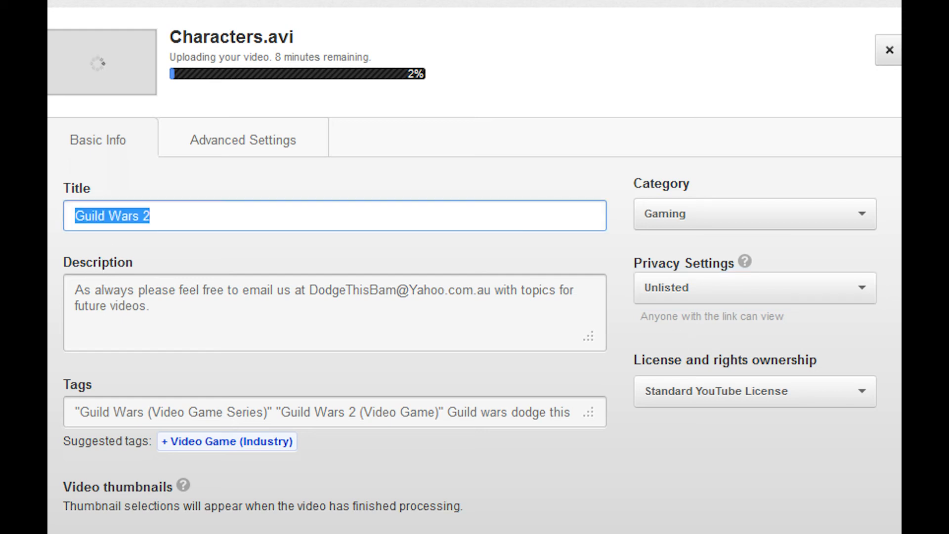
- Title the video 'Testing Characters' and enter the description 'TEST!'
text(Testing)
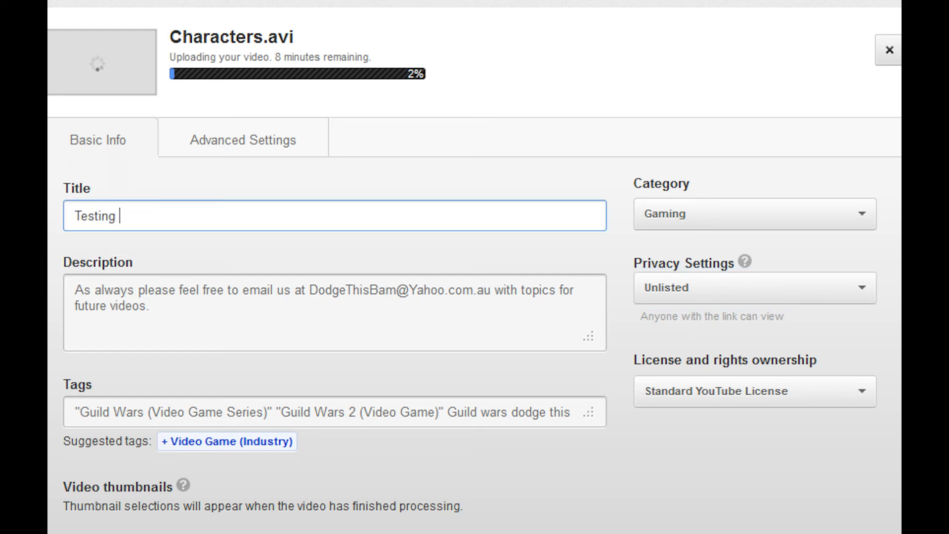
text(Characters)
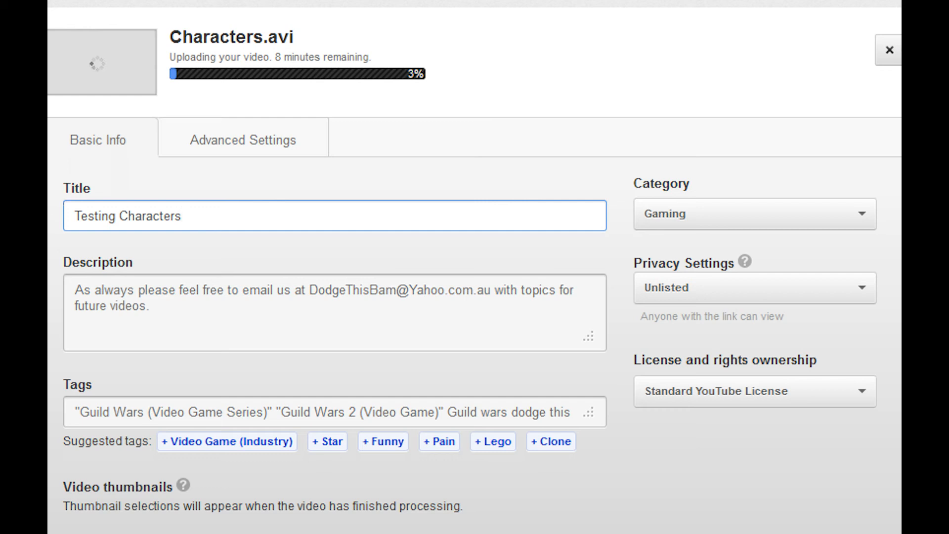
text(TEST!)
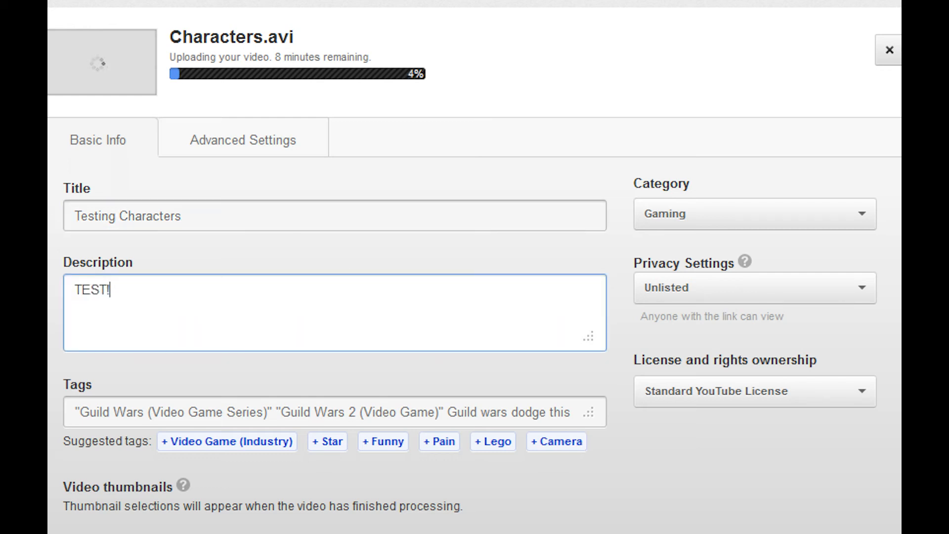
mouse_move(446, 56)
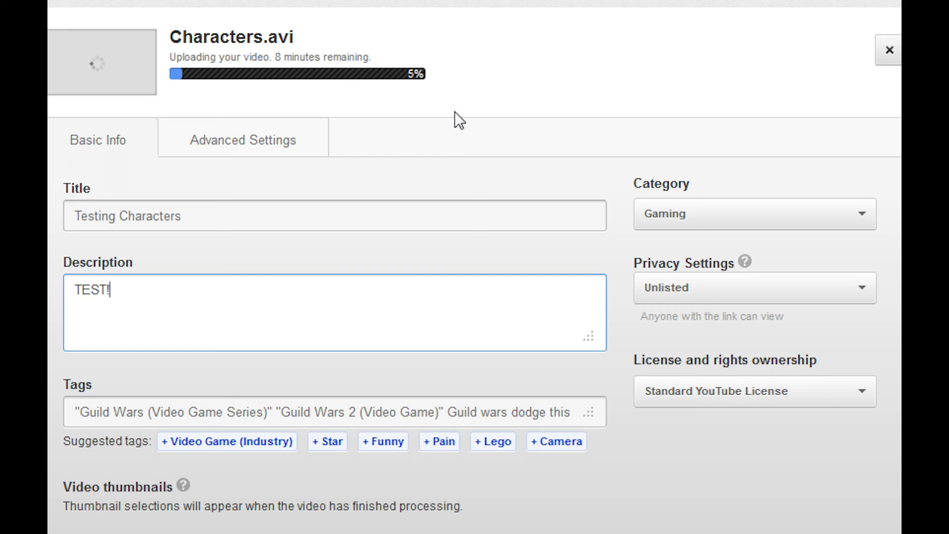
mouse_move(441, 122)
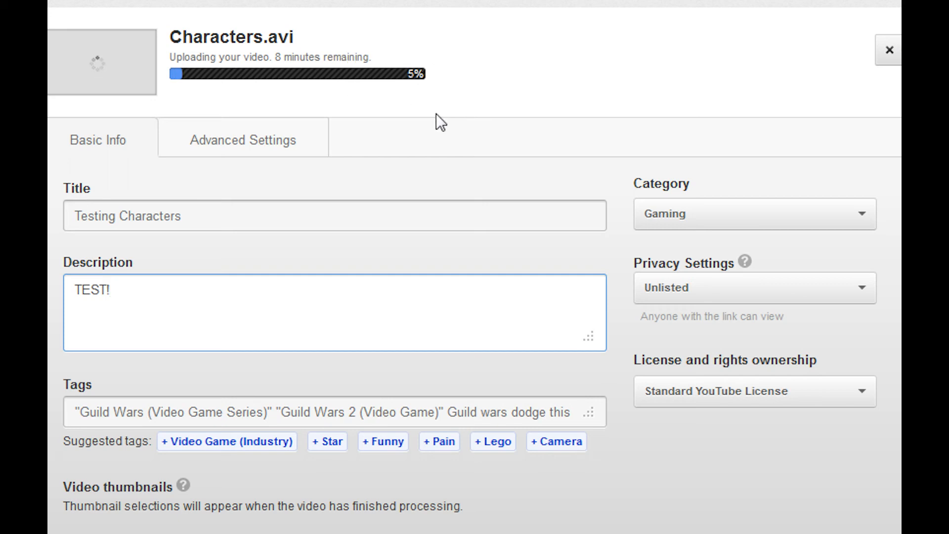
mouse_move(516, 163)
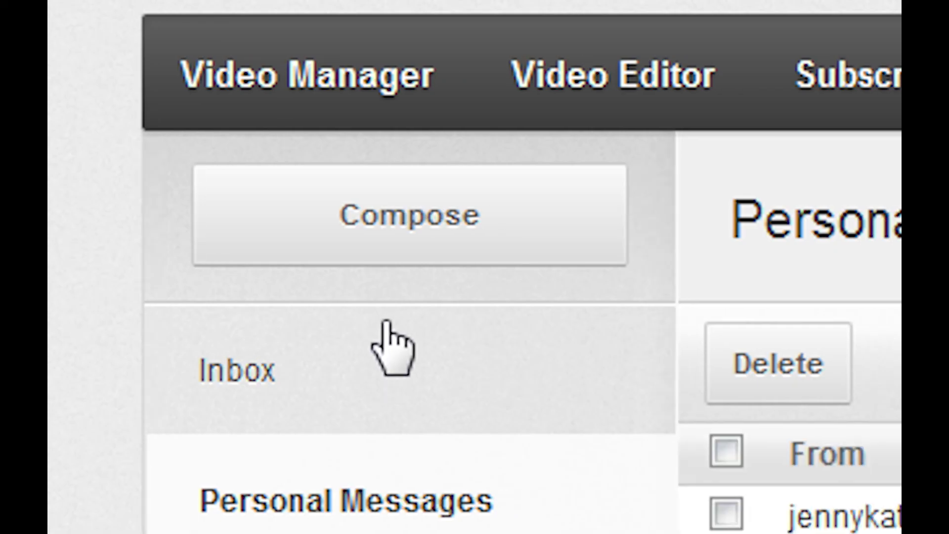
click(409, 215)
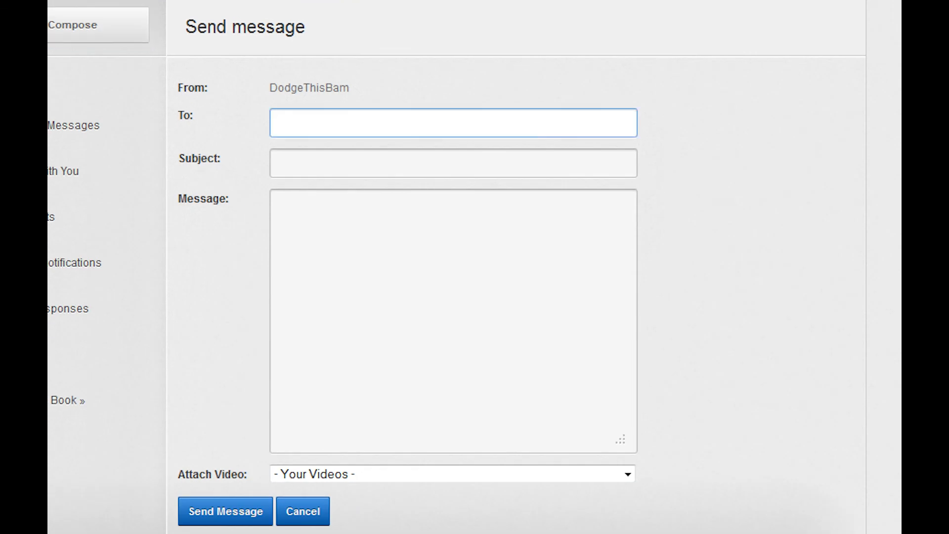
text(dodge)
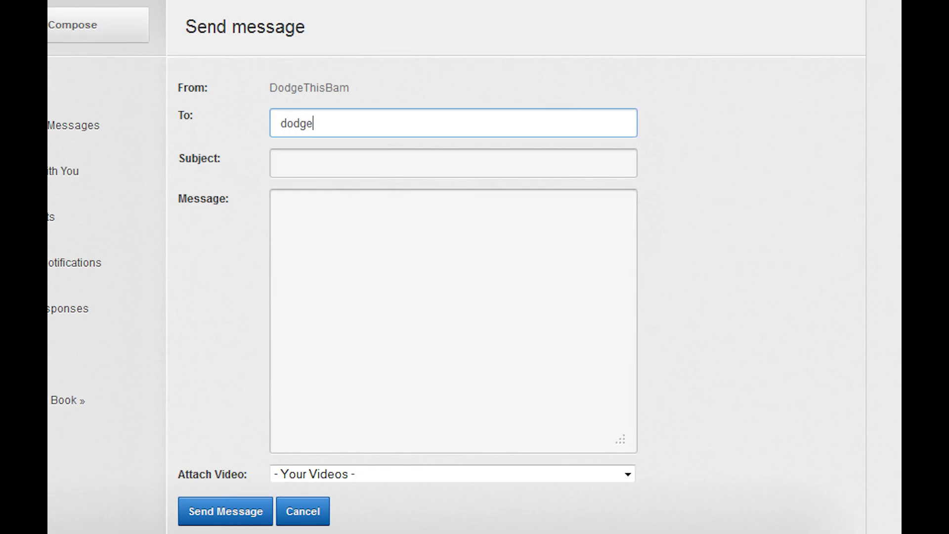
text(thisbam)
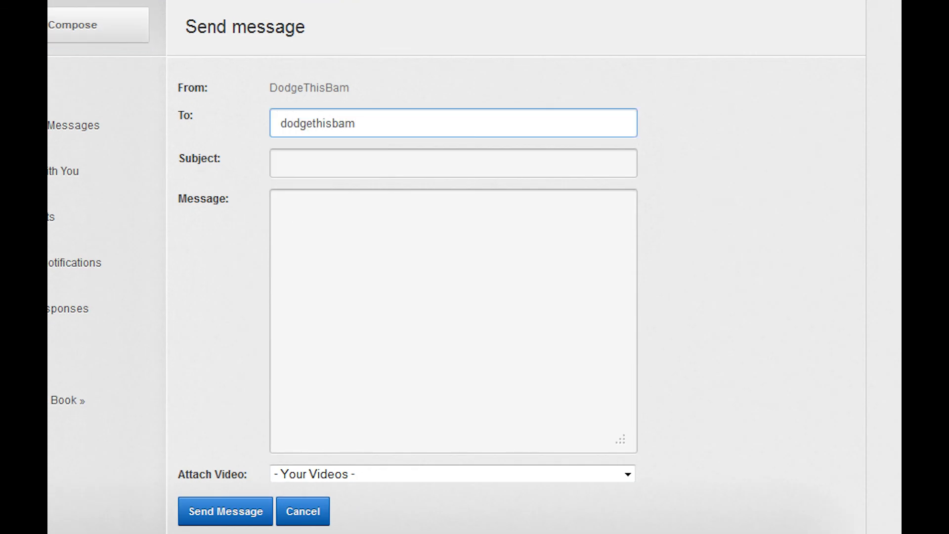
text(The bam show)
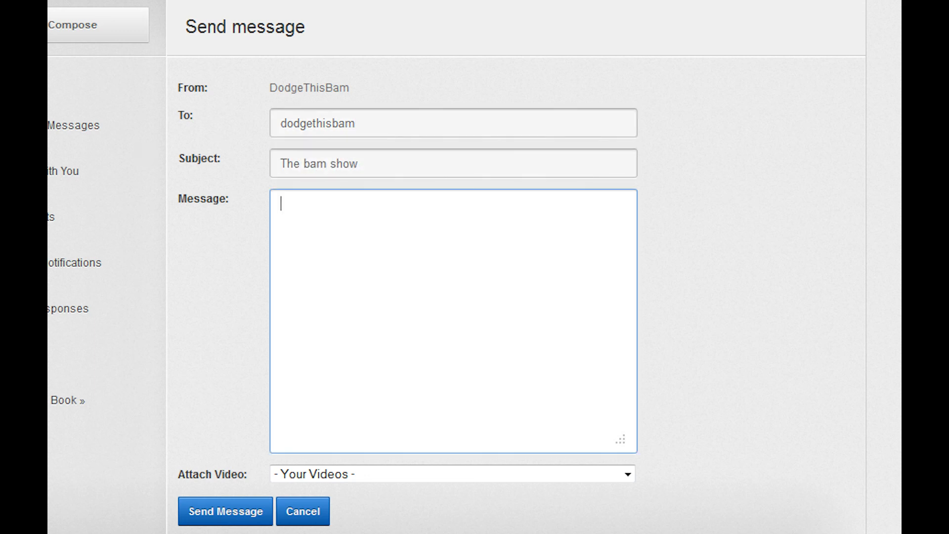
text(A vide)
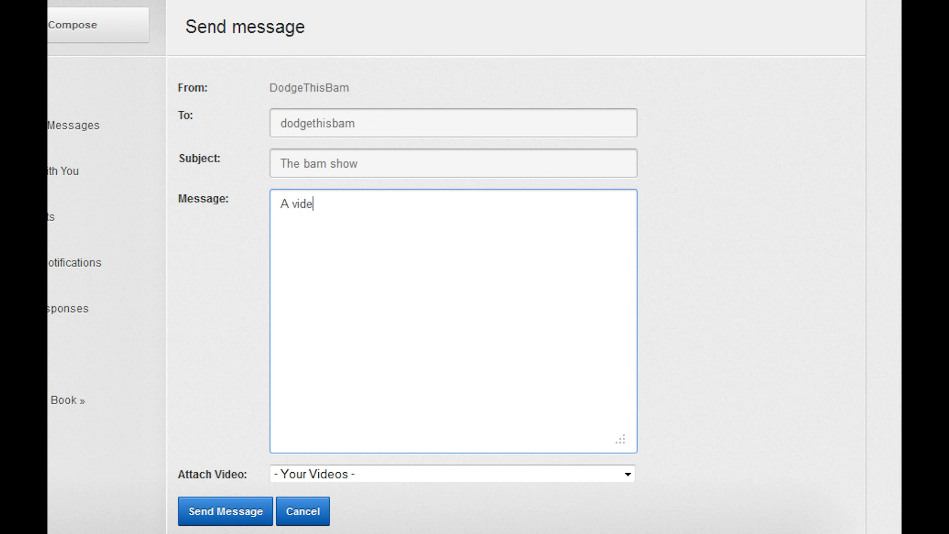
text(o fro X segement)
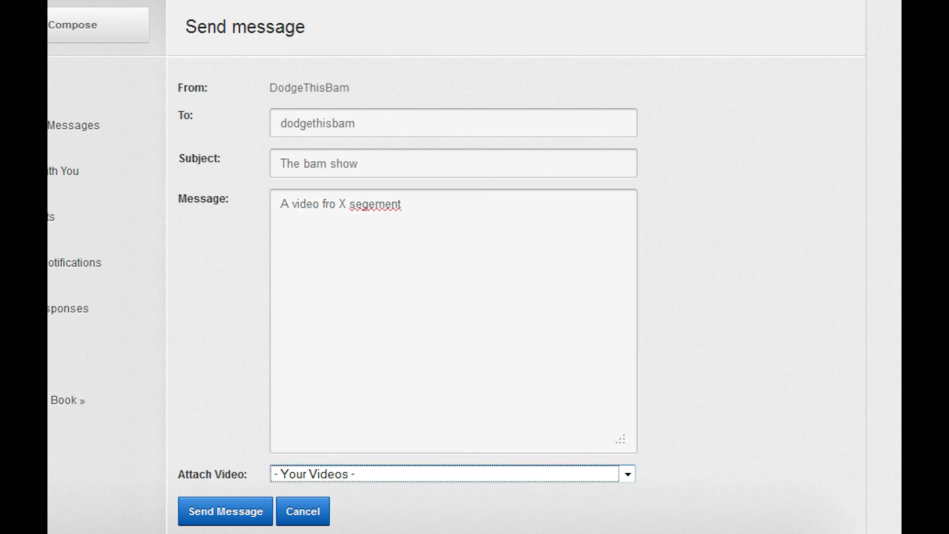
text(http://youtu.be/wGkO-BvZFaM)
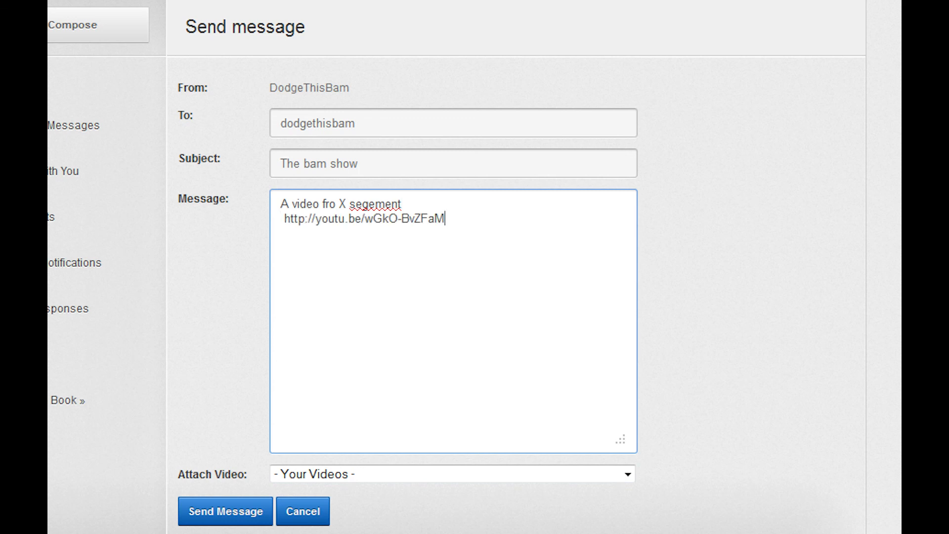
key(Return)
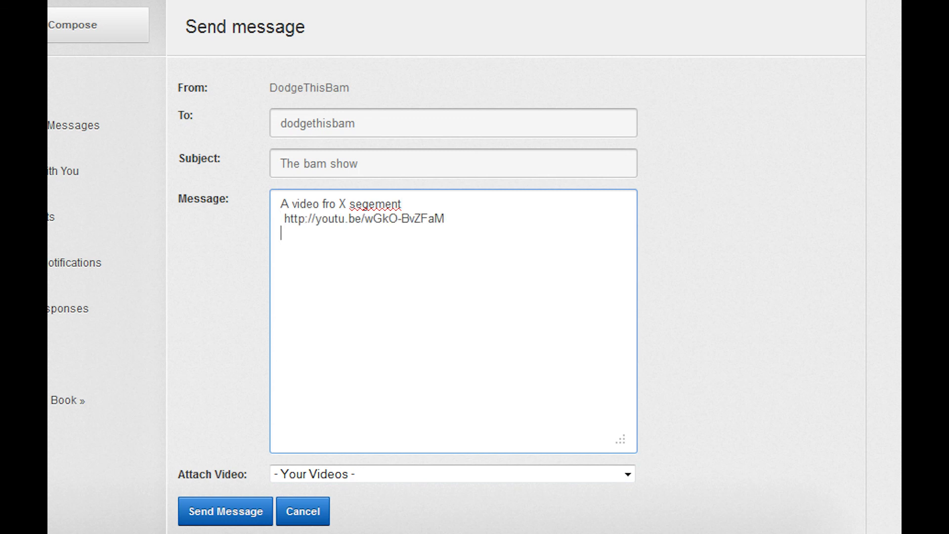